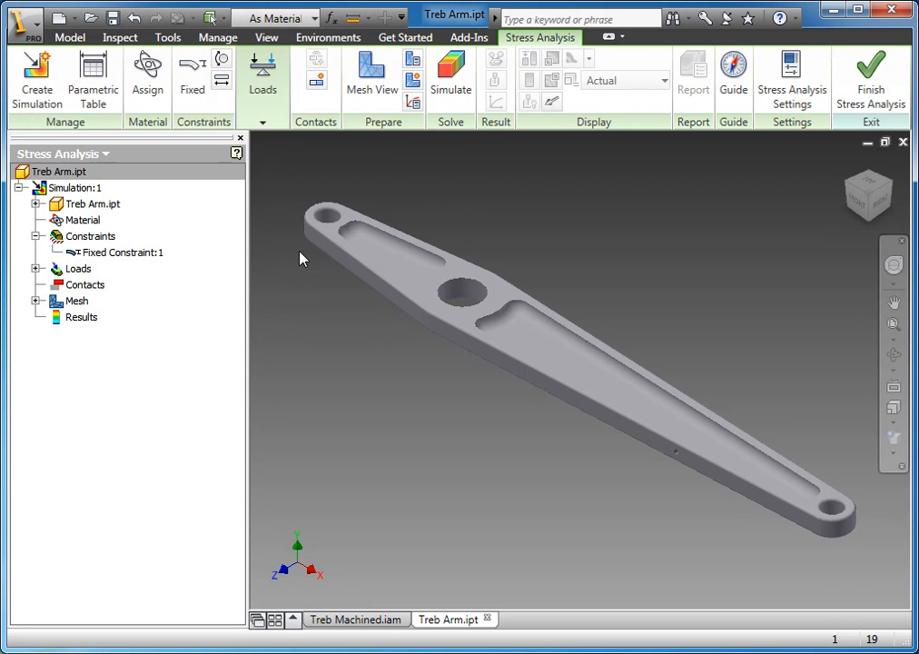
# Run the stress analysis so the arm's Von Mises stress plot appears, peaking near 41.8 ksi.
pyautogui.click(451, 73)
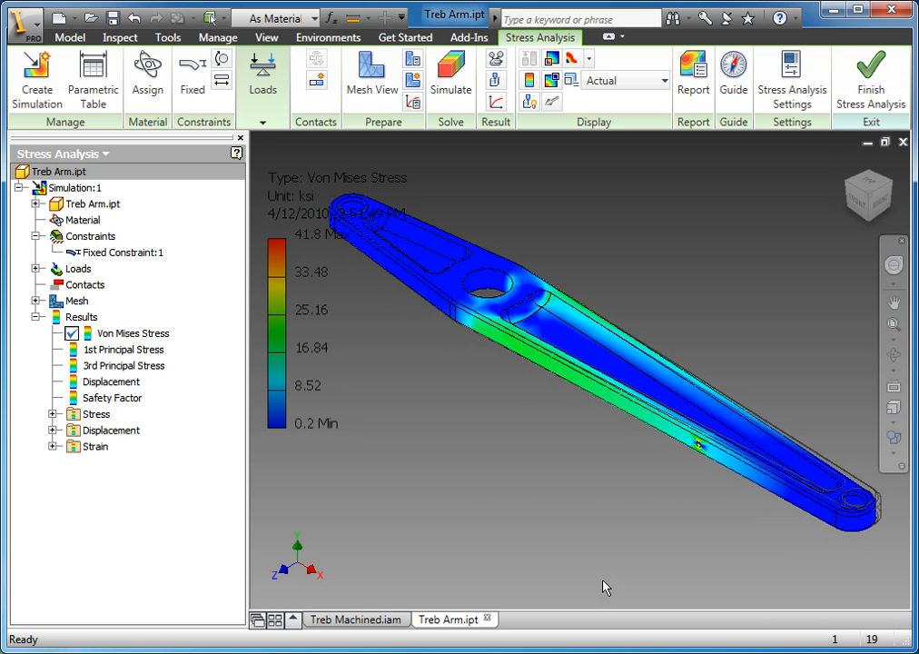
pyautogui.moveTo(585, 512)
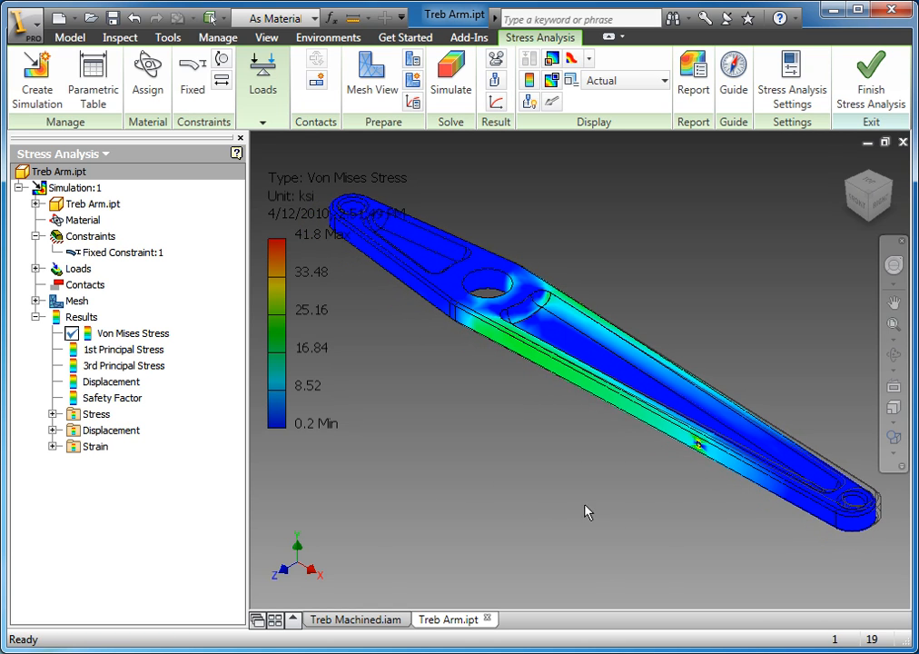
pyautogui.moveTo(669, 170)
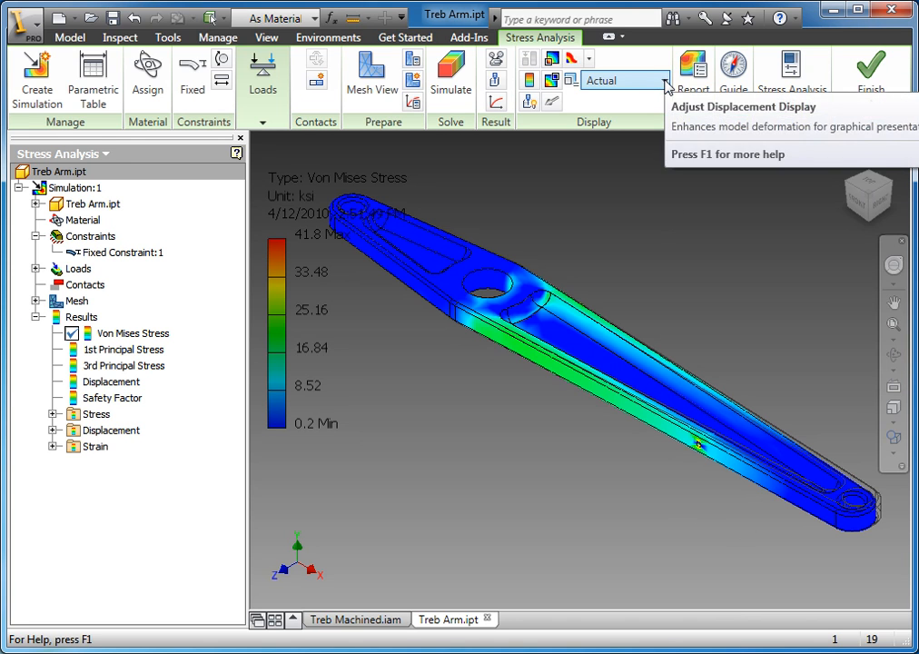
pyautogui.click(663, 80)
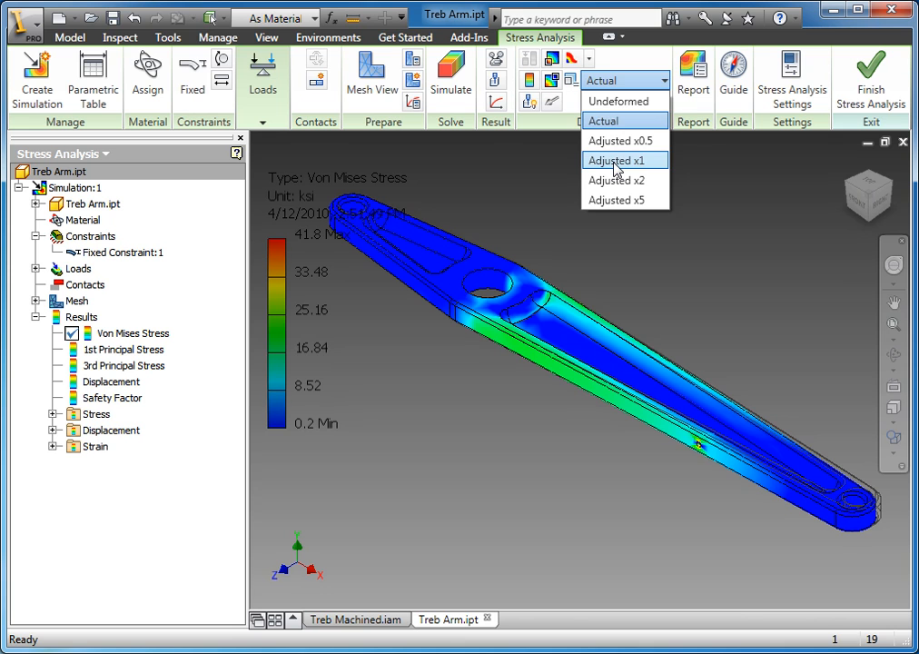
pyautogui.click(614, 160)
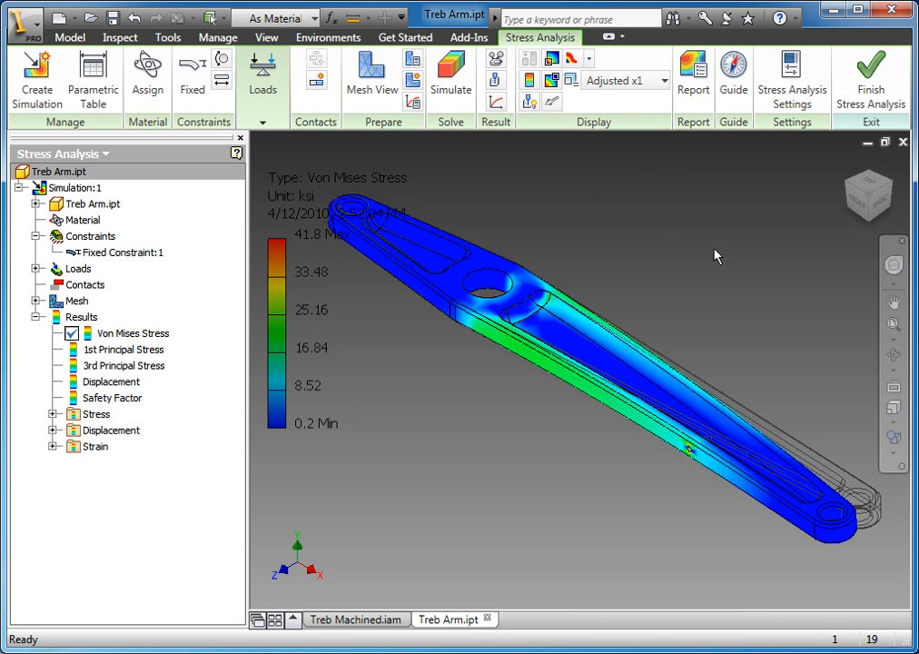
pyautogui.moveTo(621, 80)
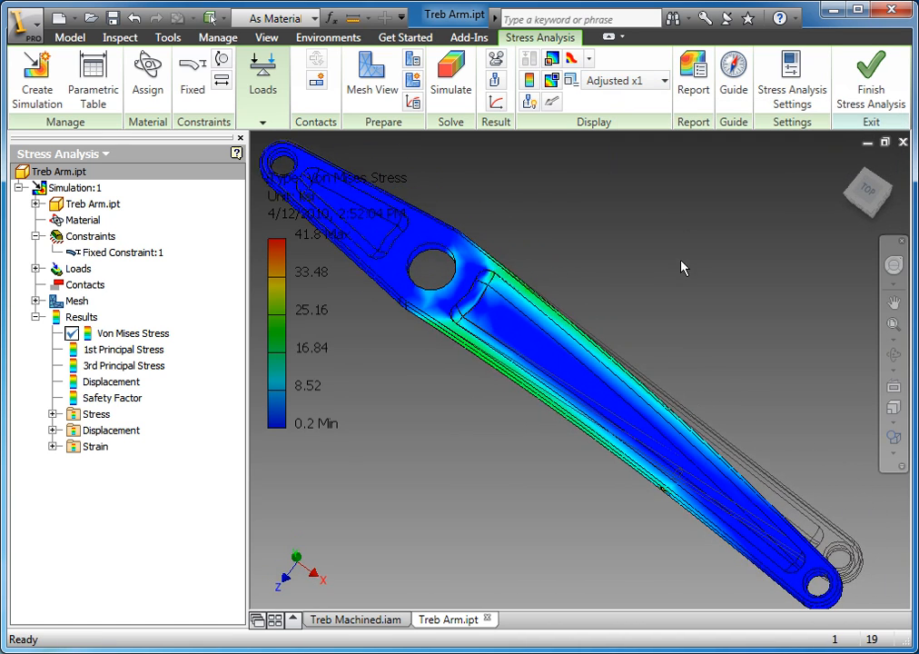
pyautogui.moveTo(683, 267); pyautogui.dragTo(785, 596)
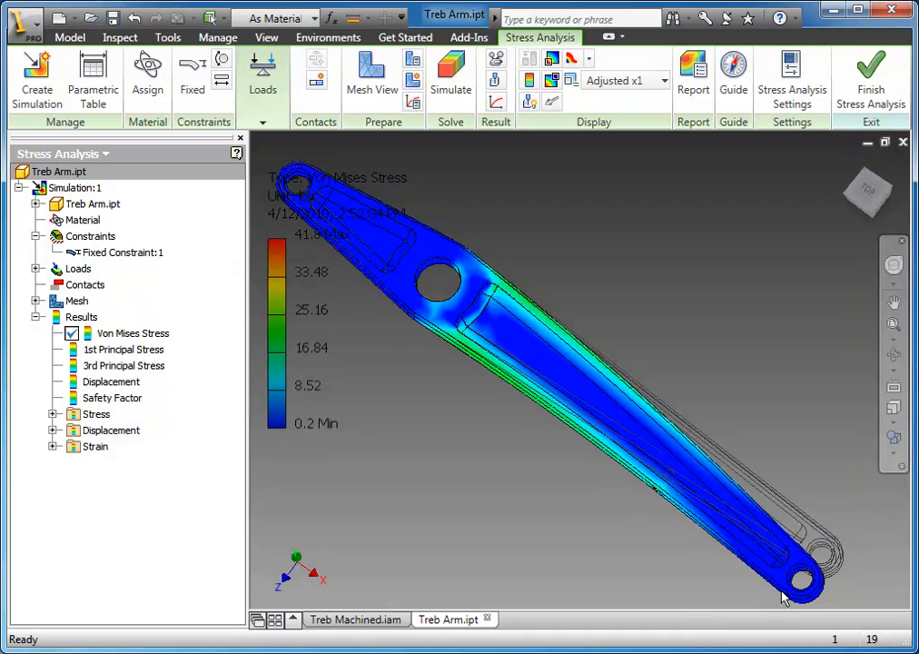
pyautogui.moveTo(812, 425)
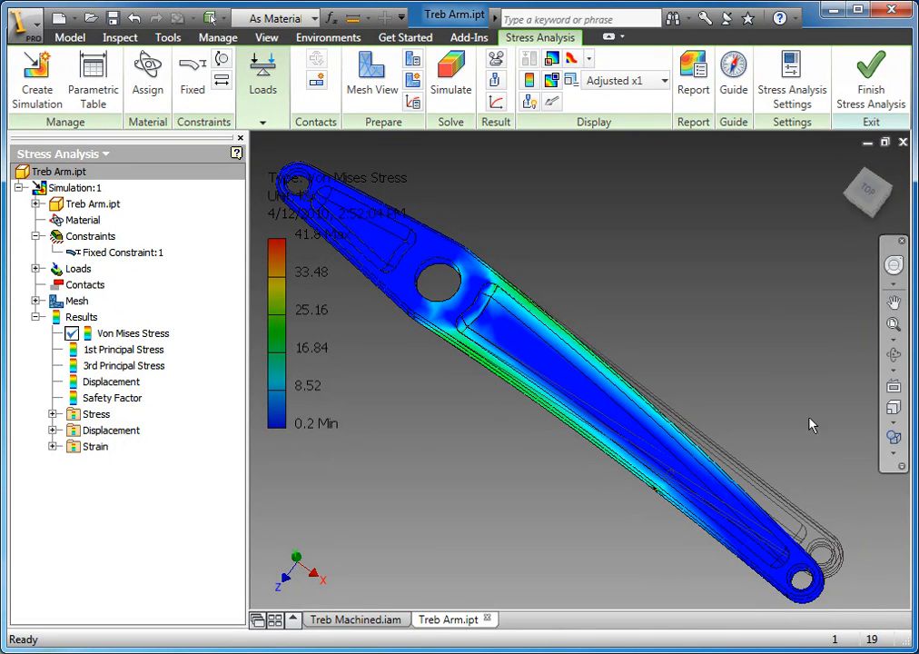
pyautogui.moveTo(761, 305)
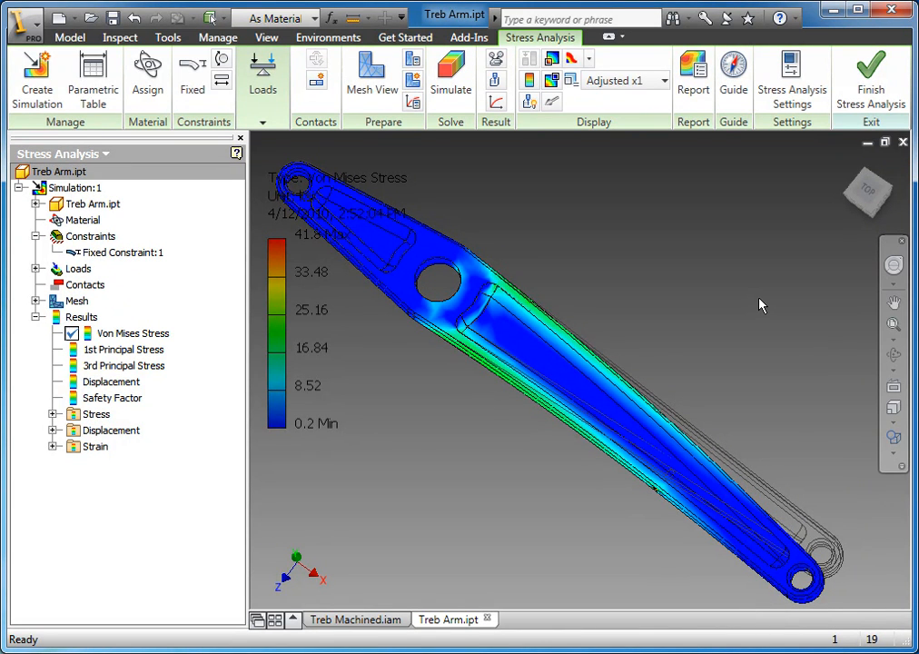
pyautogui.moveTo(752, 316)
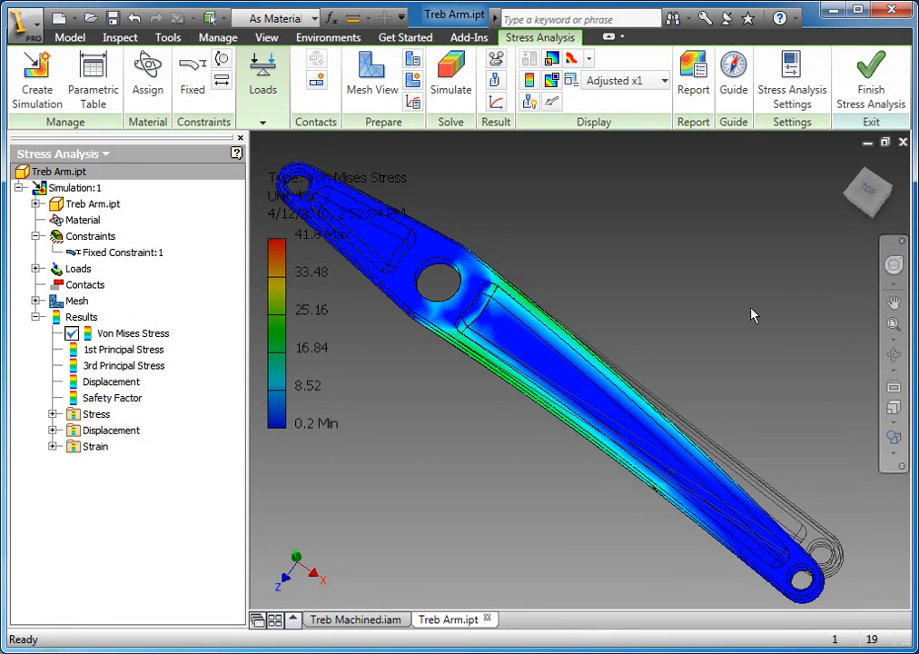
pyautogui.click(661, 80)
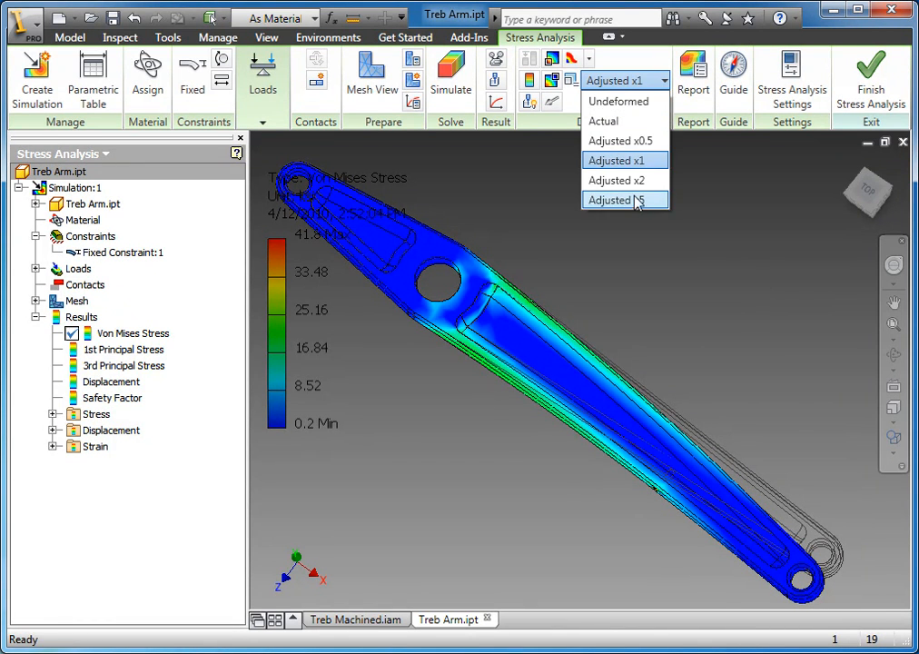
pyautogui.click(616, 200)
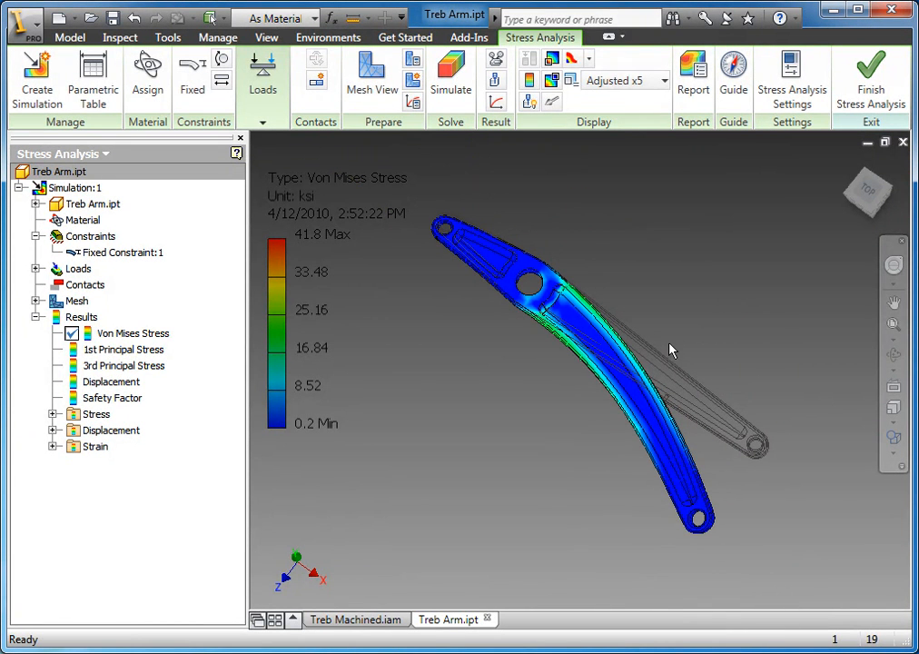
pyautogui.click(662, 80)
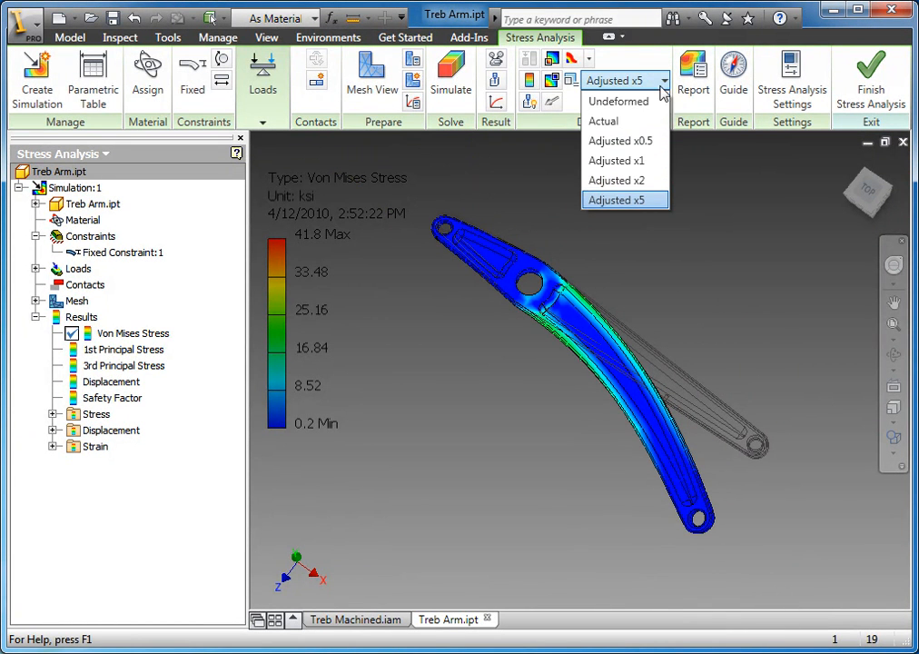
pyautogui.click(603, 120)
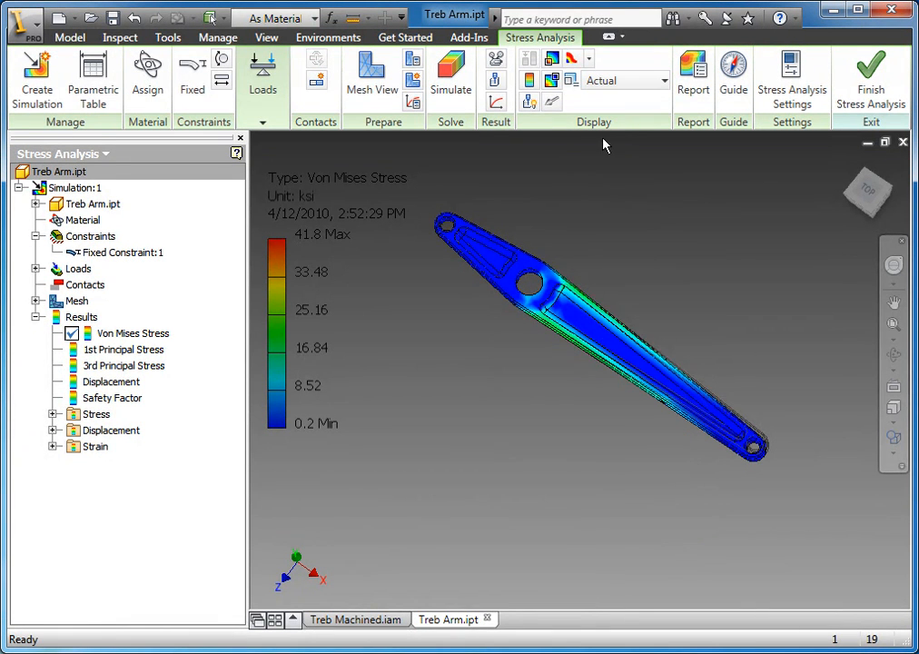
pyautogui.moveTo(785, 476)
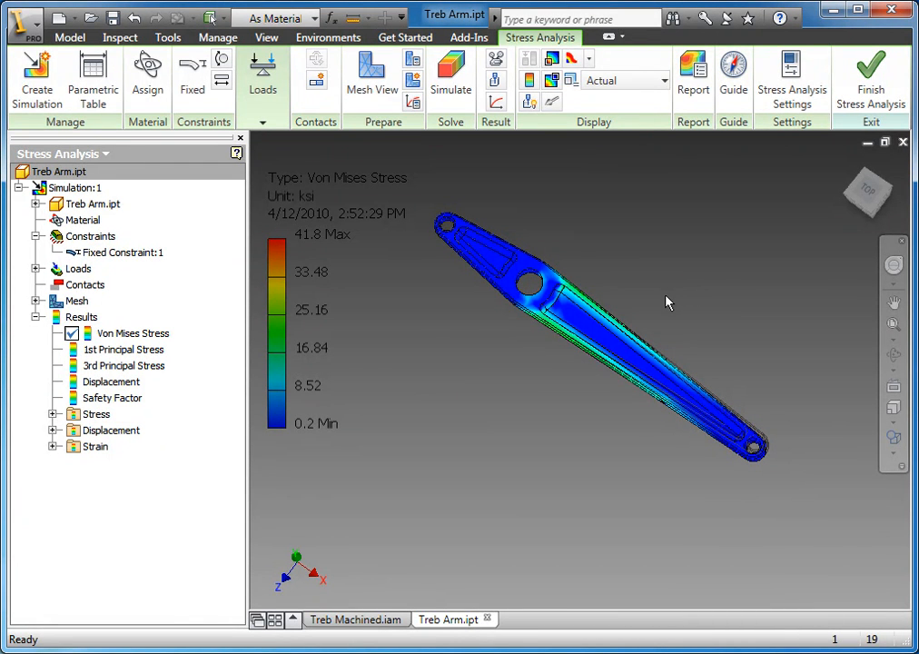
pyautogui.moveTo(668, 316)
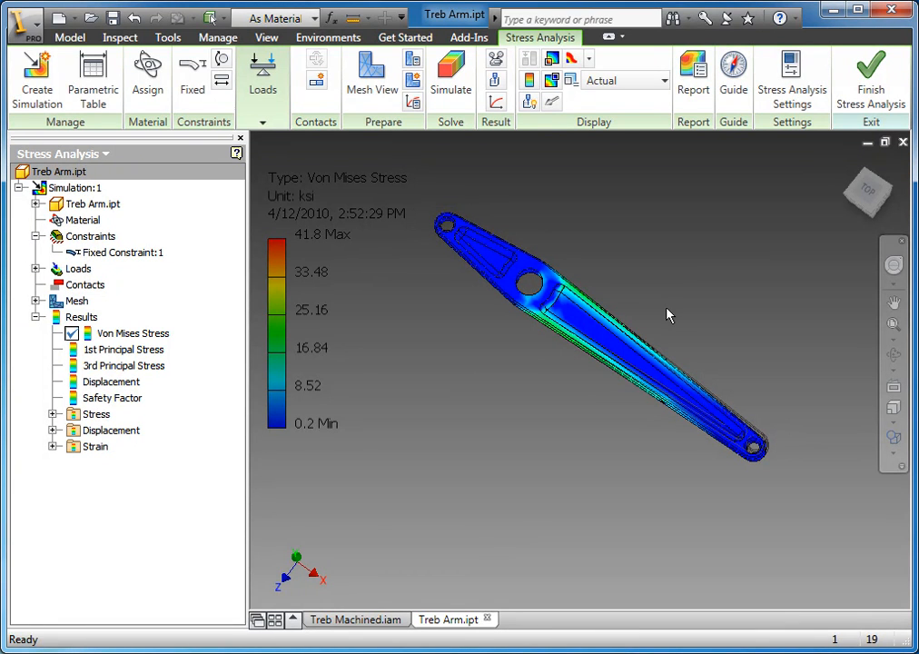
pyautogui.moveTo(610, 226)
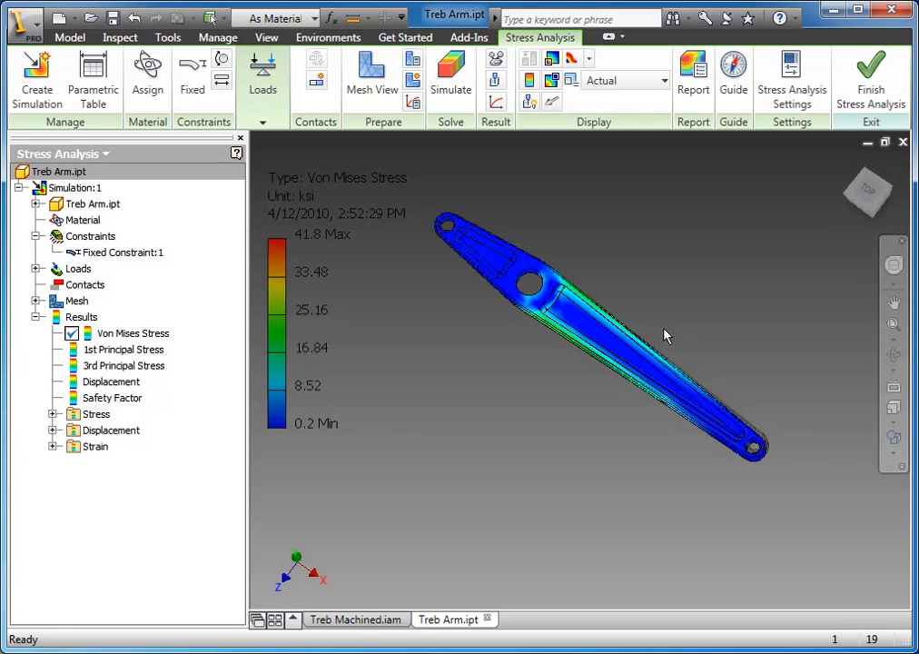
# Label the maximum (41.8 ksi) and minimum (0.2 ksi) stress locations on the angled arm view.
pyautogui.moveTo(663, 336); pyautogui.dragTo(727, 313)
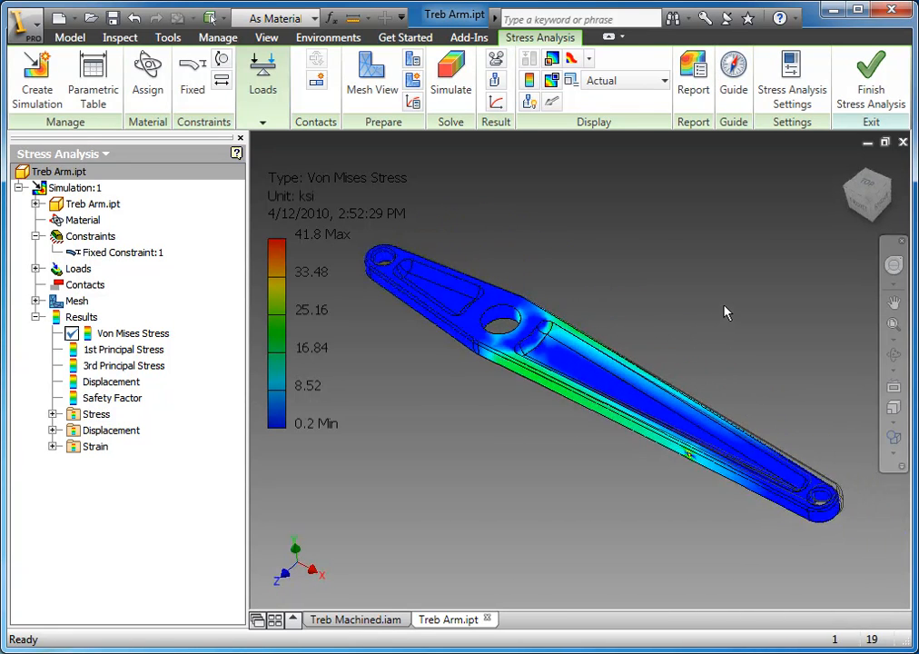
pyautogui.moveTo(727, 313); pyautogui.dragTo(643, 307)
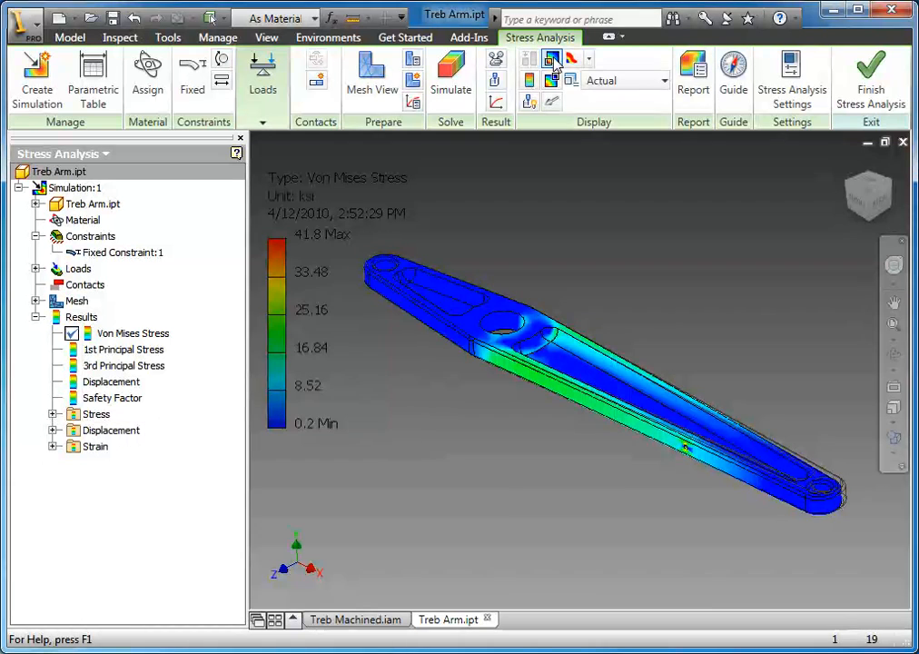
pyautogui.moveTo(552, 58)
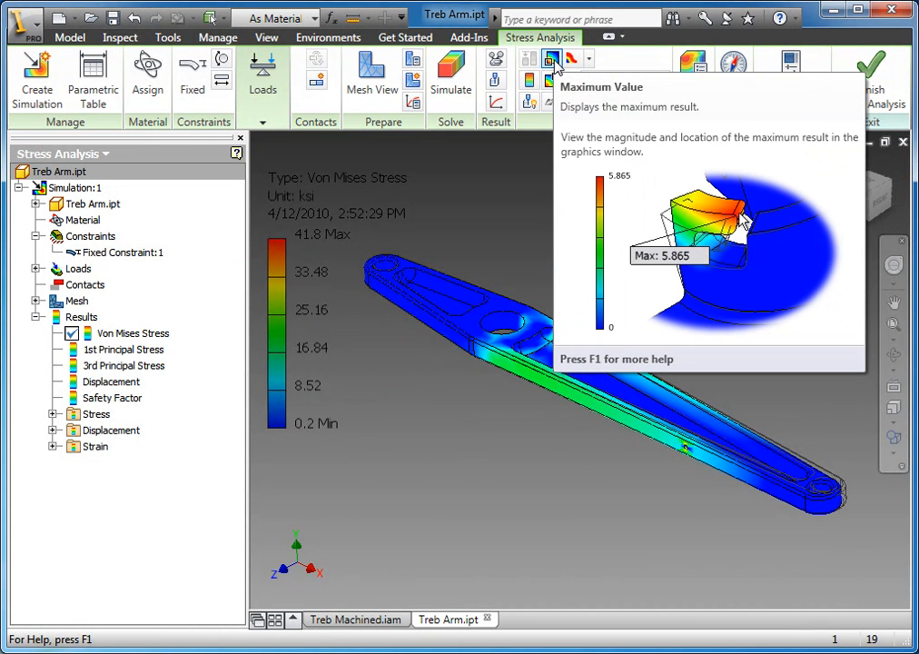
pyautogui.click(552, 58)
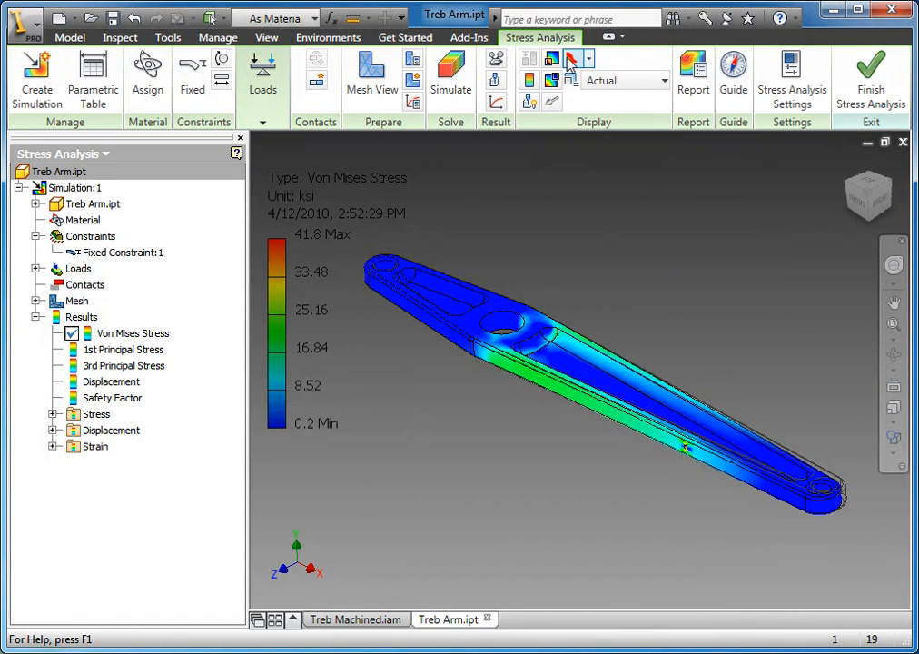
pyautogui.moveTo(552, 60)
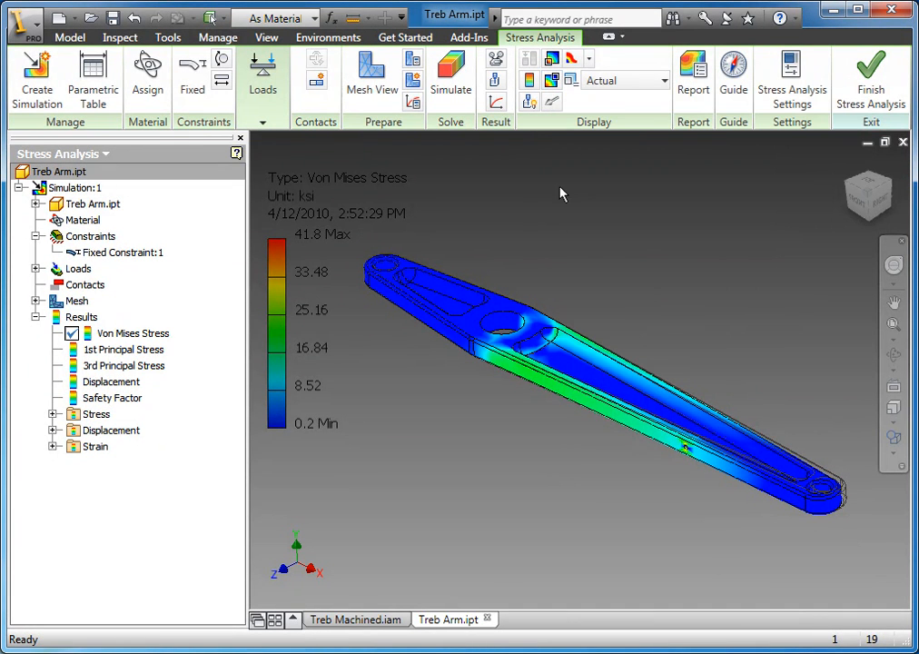
pyautogui.click(553, 56)
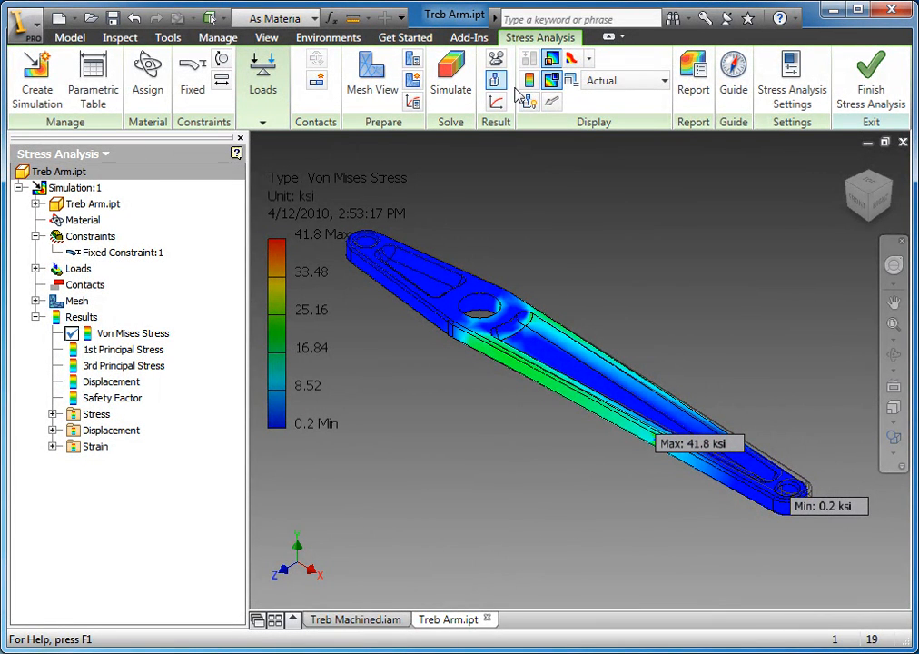
pyautogui.moveTo(494, 81)
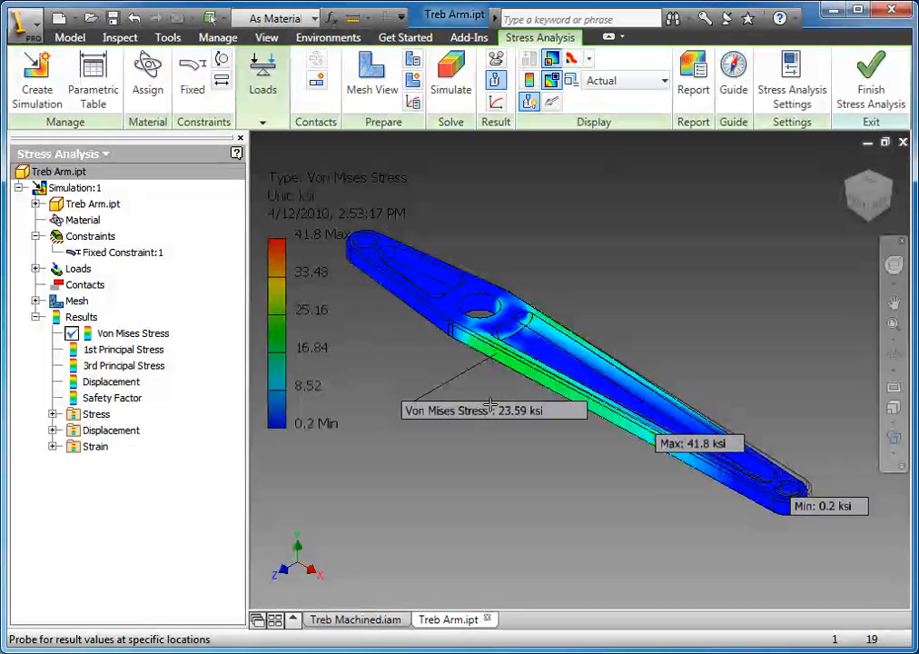
pyautogui.moveTo(541, 429)
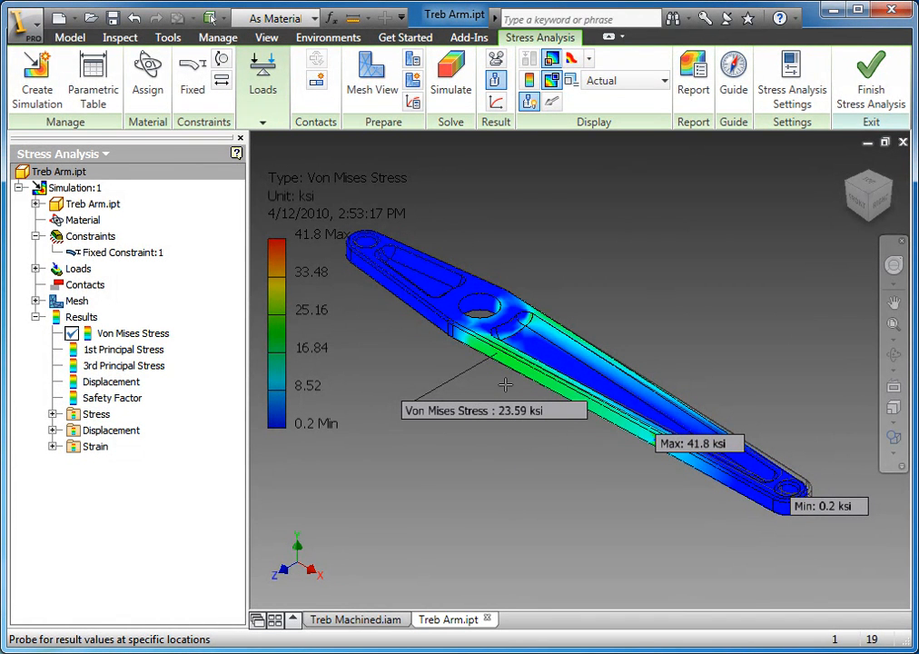
pyautogui.moveTo(496, 80)
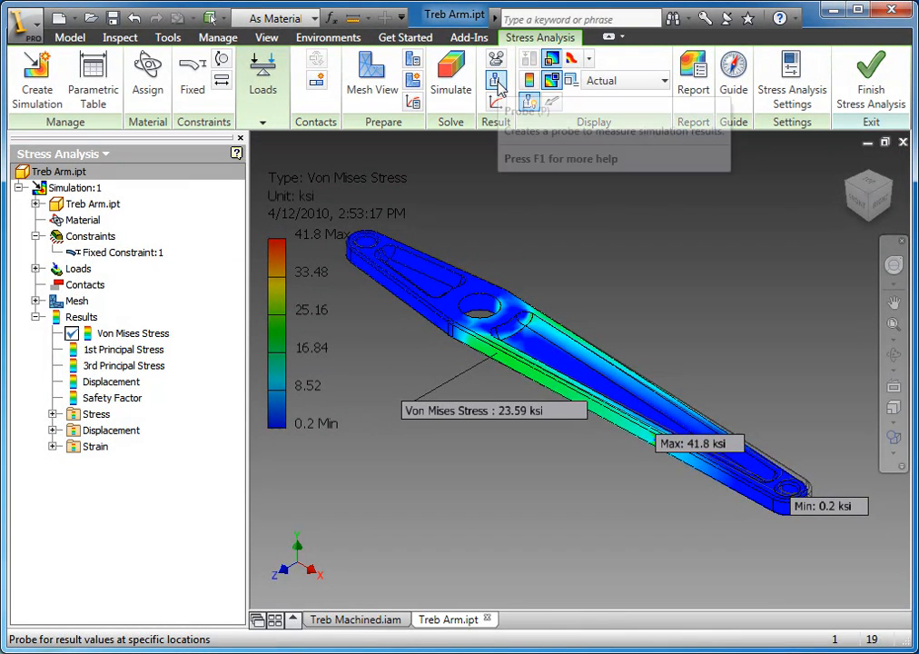
pyautogui.moveTo(496, 65)
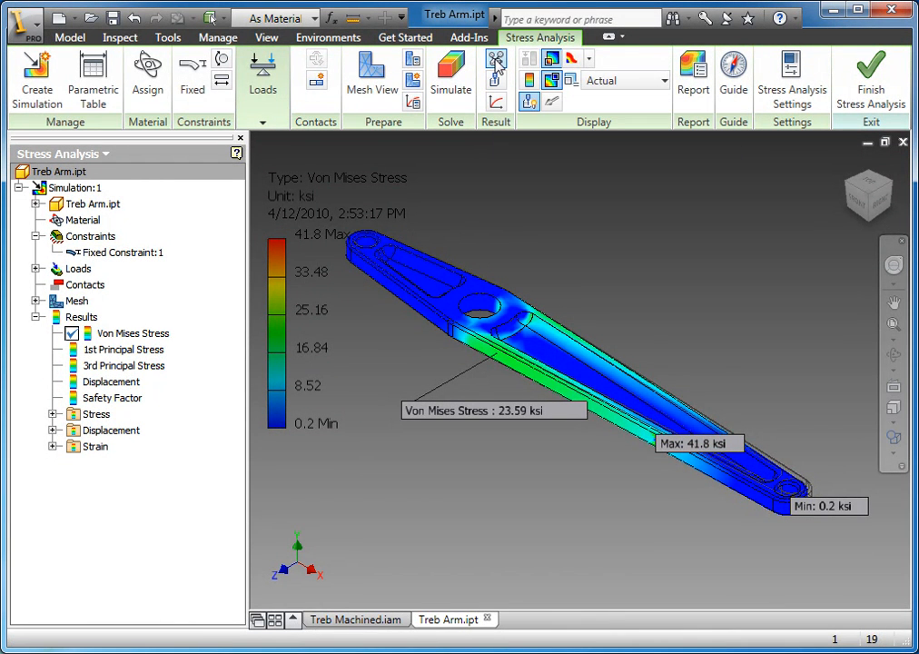
pyautogui.click(494, 58)
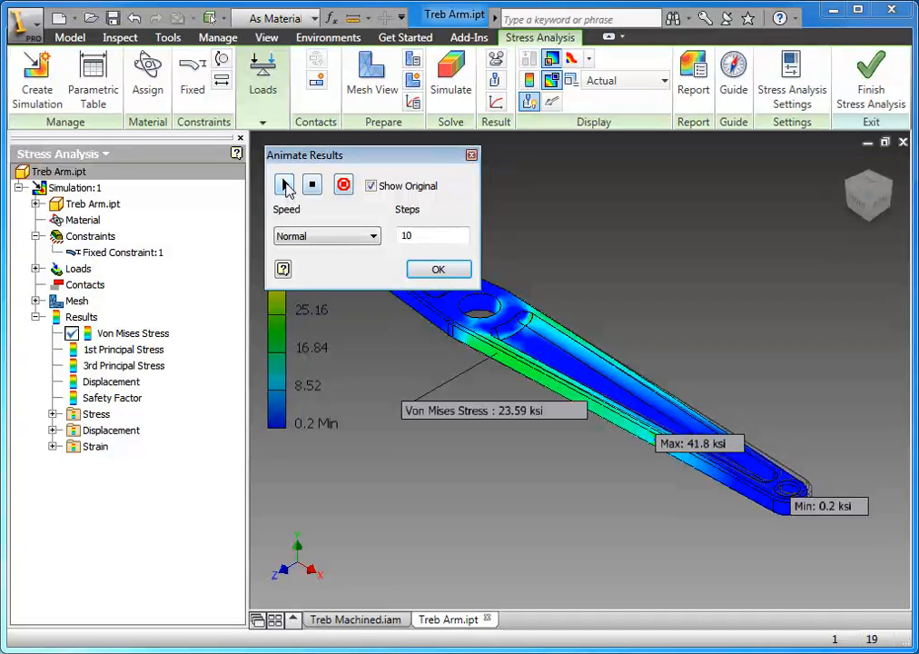
pyautogui.click(284, 186)
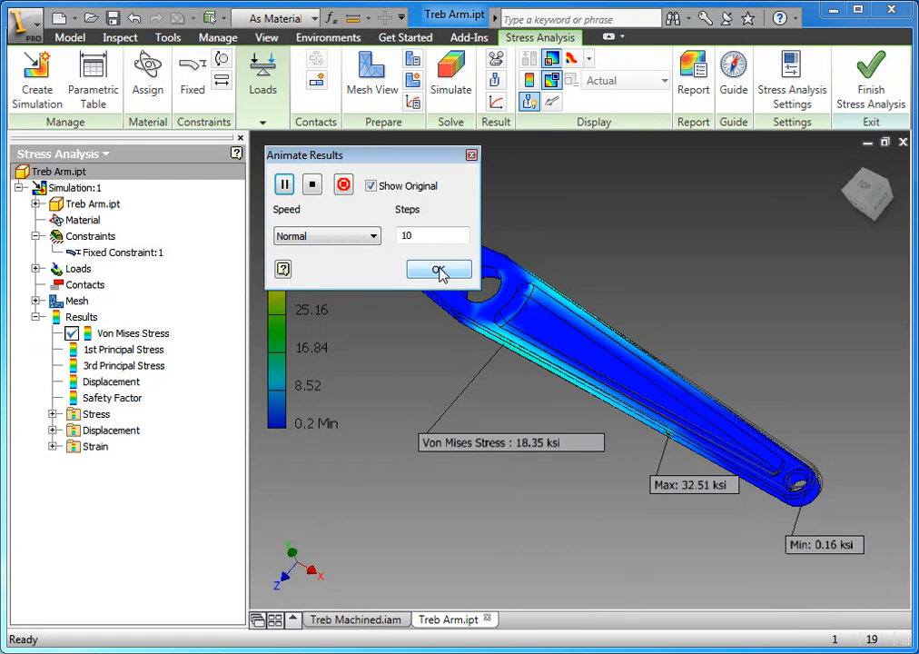
pyautogui.click(440, 269)
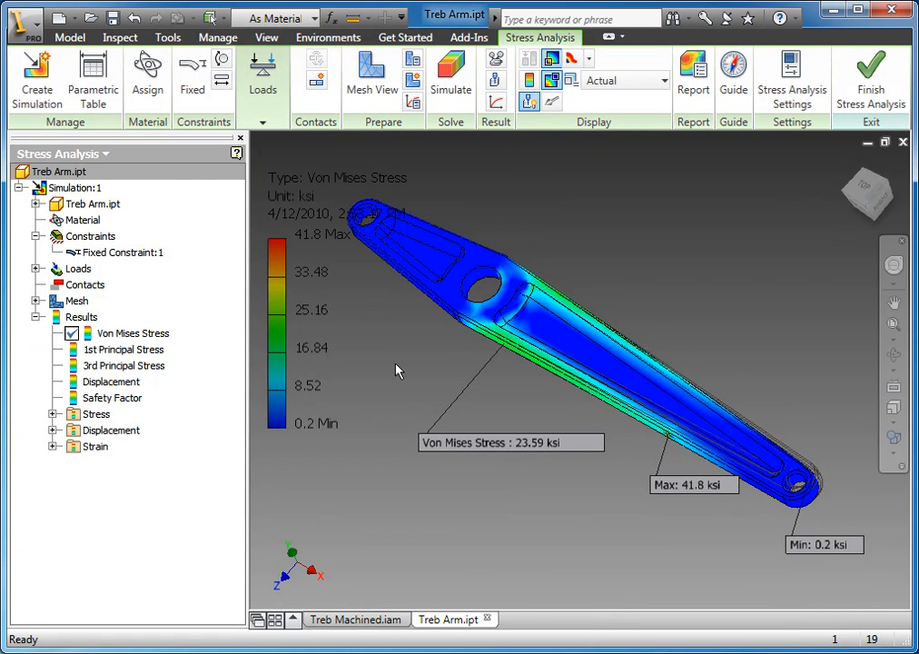
# Step through 1st and 3rd Principal Stress results to the Safety Factor plot, minimum 0.95.
pyautogui.click(131, 334)
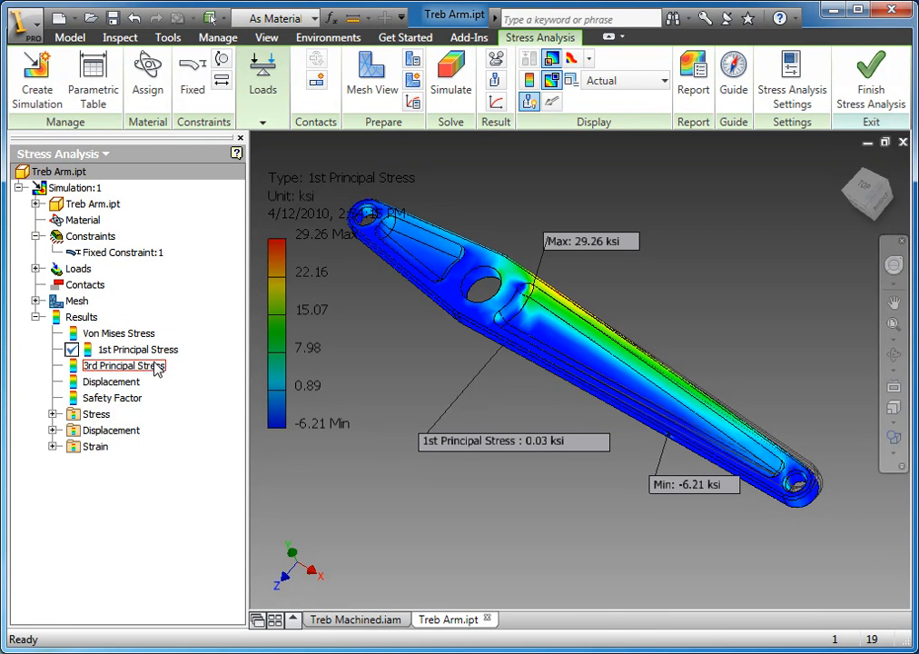
pyautogui.doubleClick(124, 365)
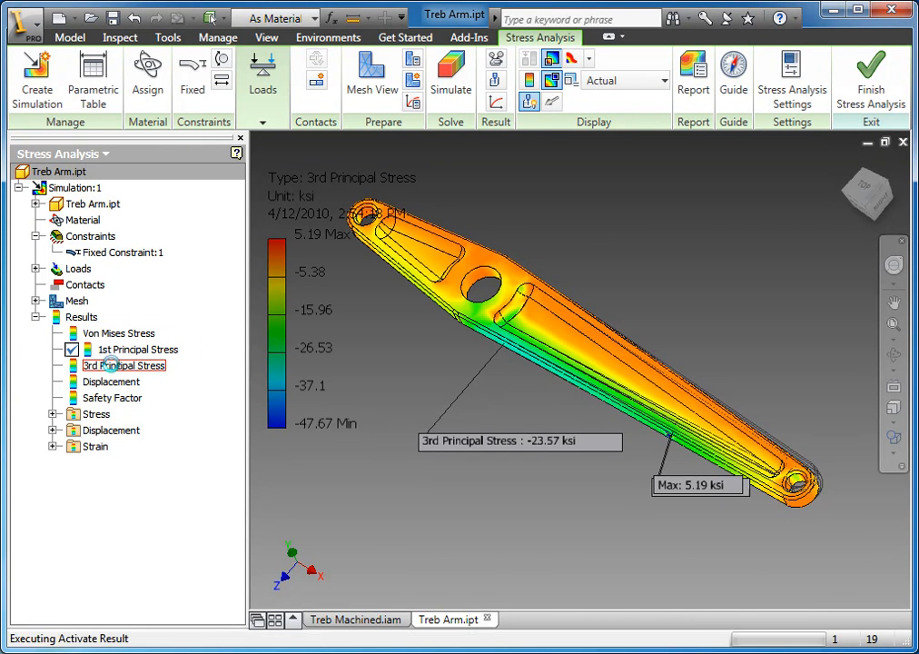
pyautogui.click(111, 381)
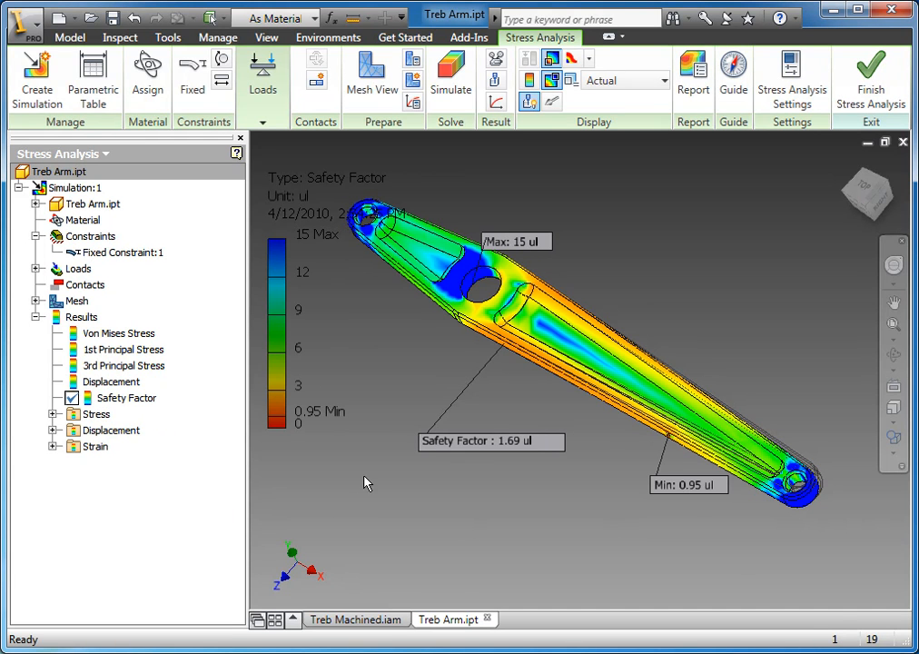
pyautogui.moveTo(404, 465)
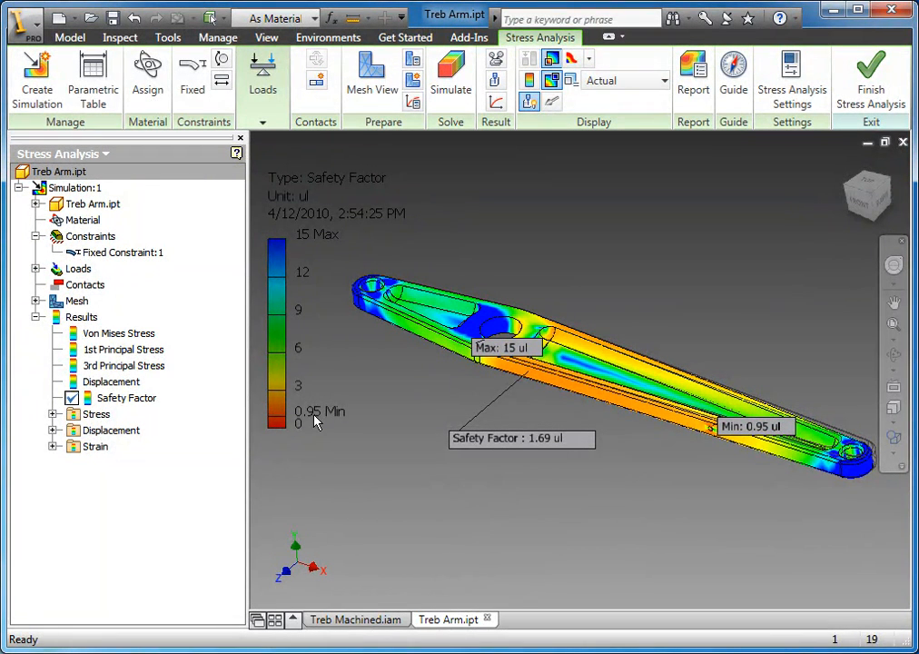
pyautogui.moveTo(380, 412)
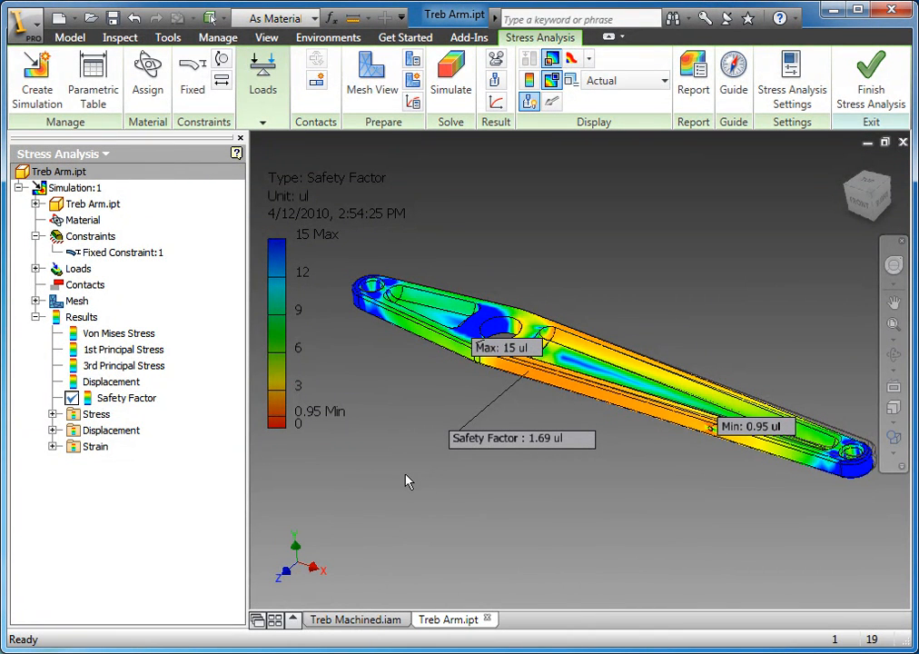
pyautogui.moveTo(506, 513)
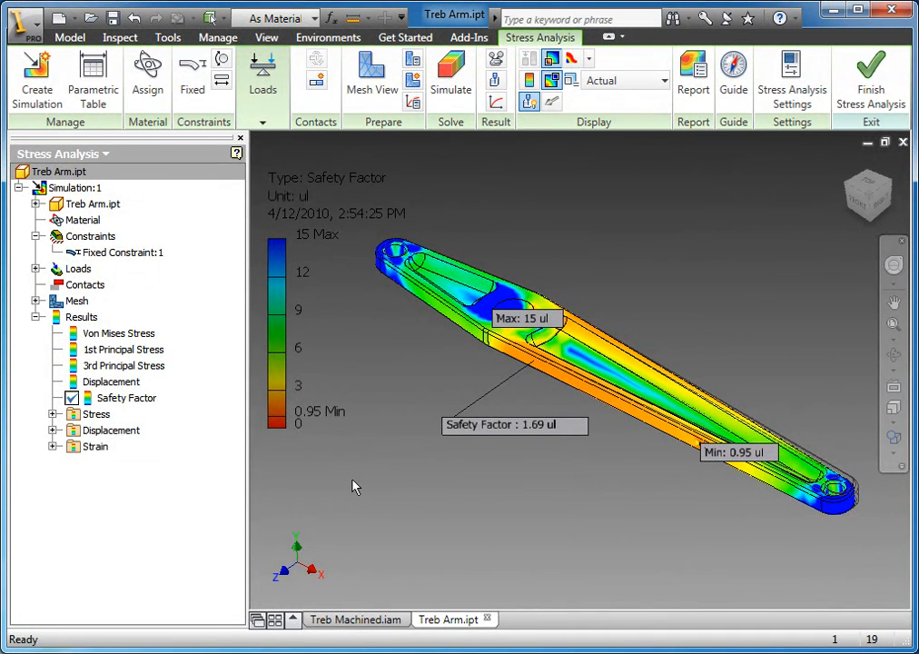
pyautogui.moveTo(356, 489)
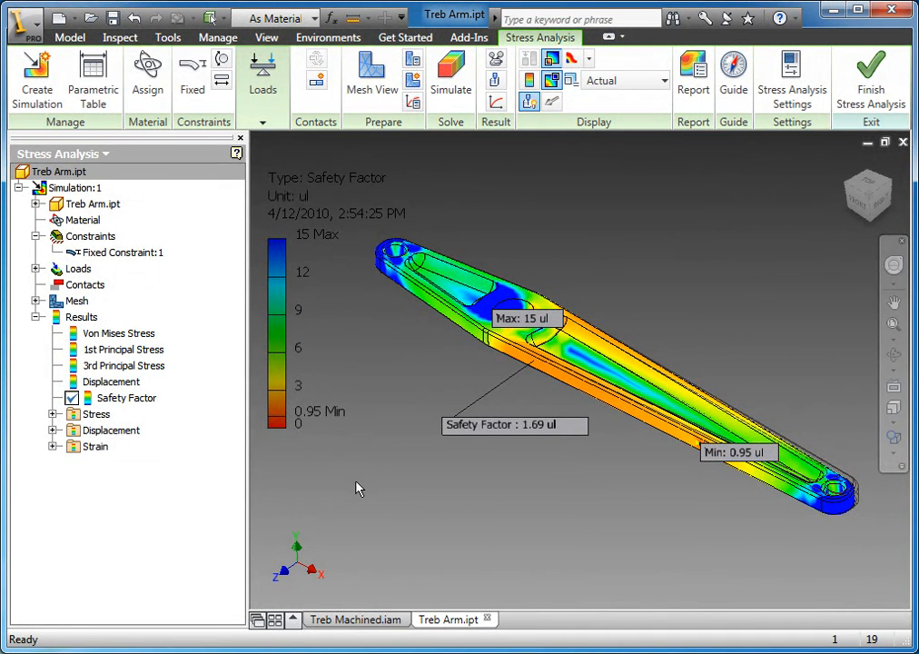
# Copy Simulation:1 into Simulation:2 and check its constraints carried over.
pyautogui.click(76, 187)
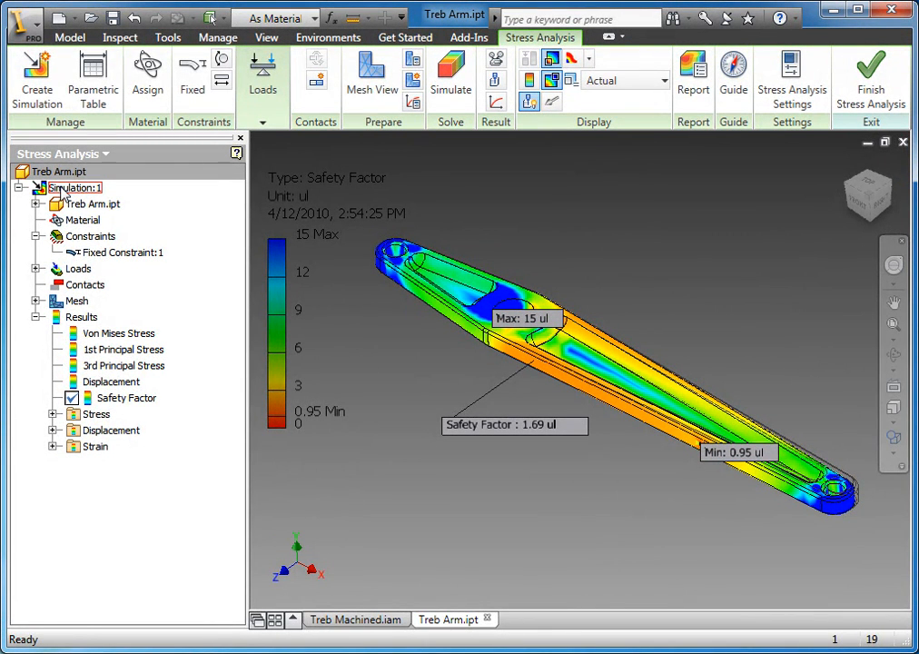
pyautogui.rightClick(77, 187)
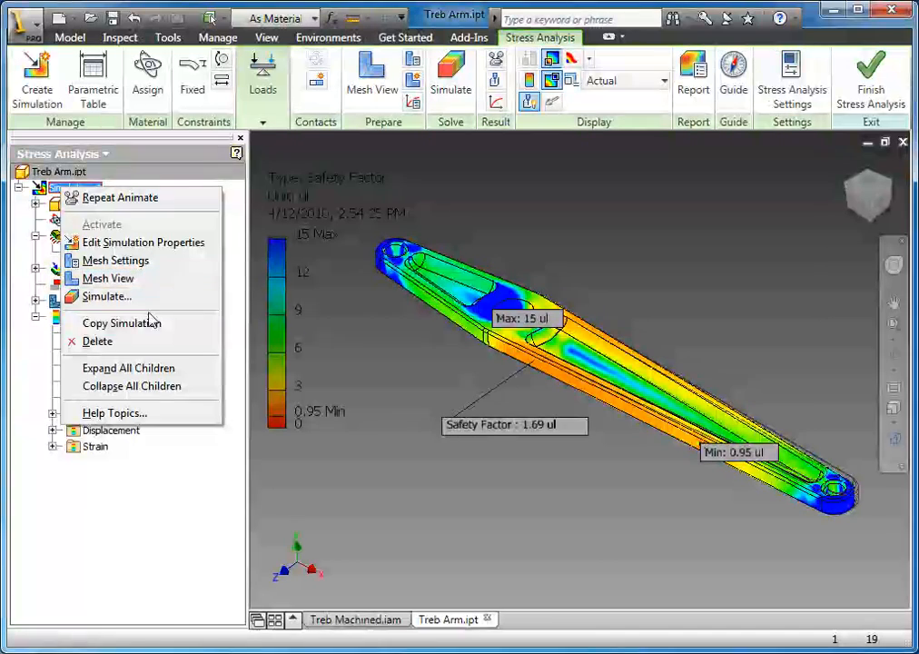
pyautogui.click(120, 323)
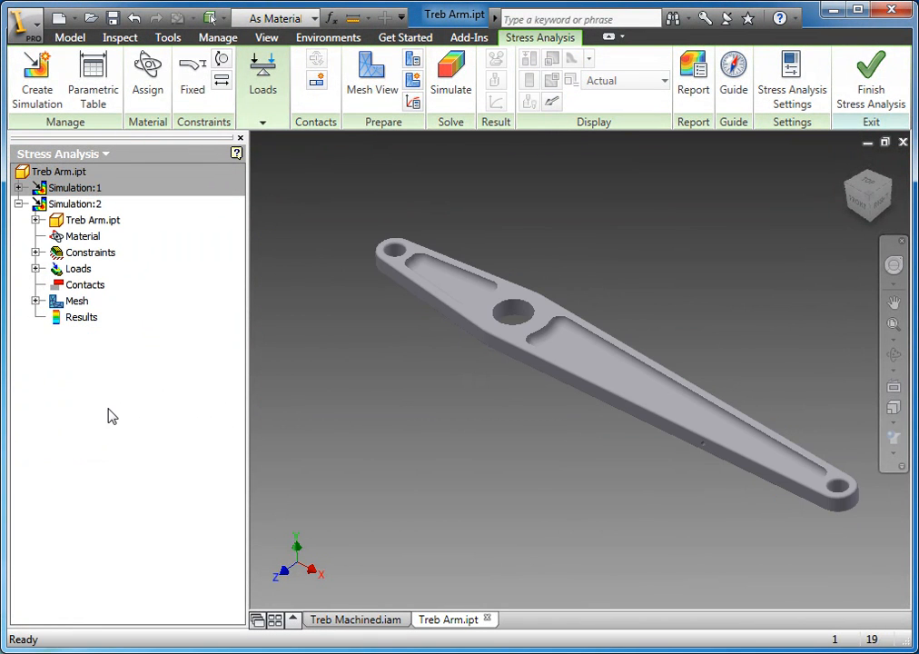
pyautogui.click(75, 203)
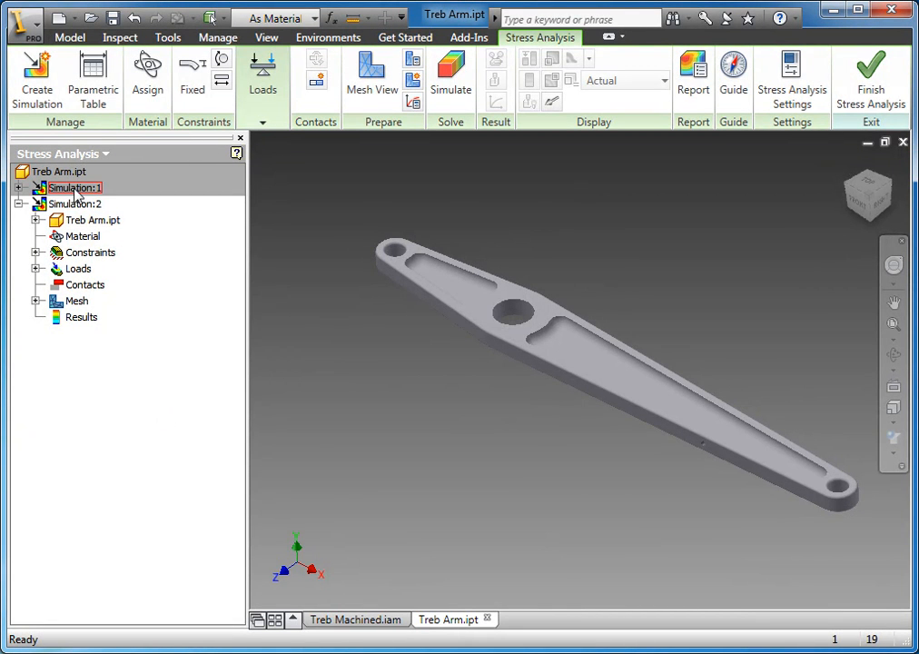
pyautogui.click(37, 251)
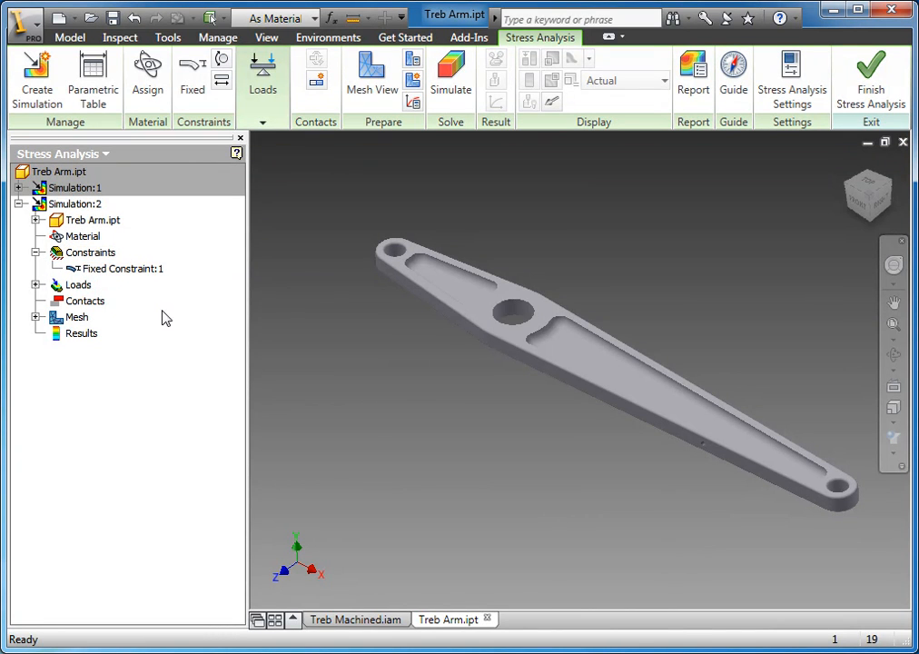
pyautogui.click(86, 302)
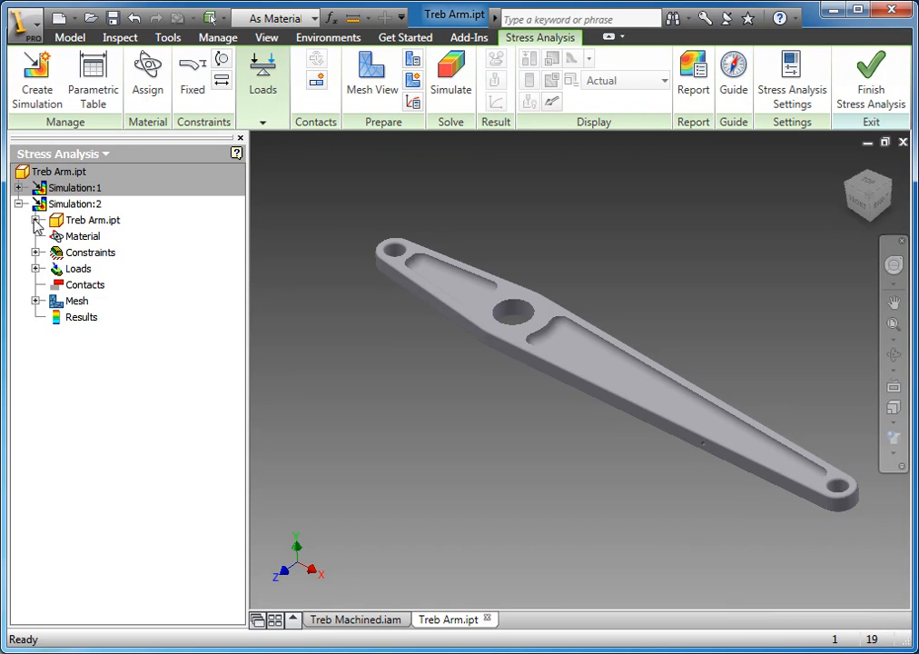
# Expand Treb Arm.ipt under Simulation:2 and highlight Fillet1 and the pocket Extrusion2.
pyautogui.click(36, 220)
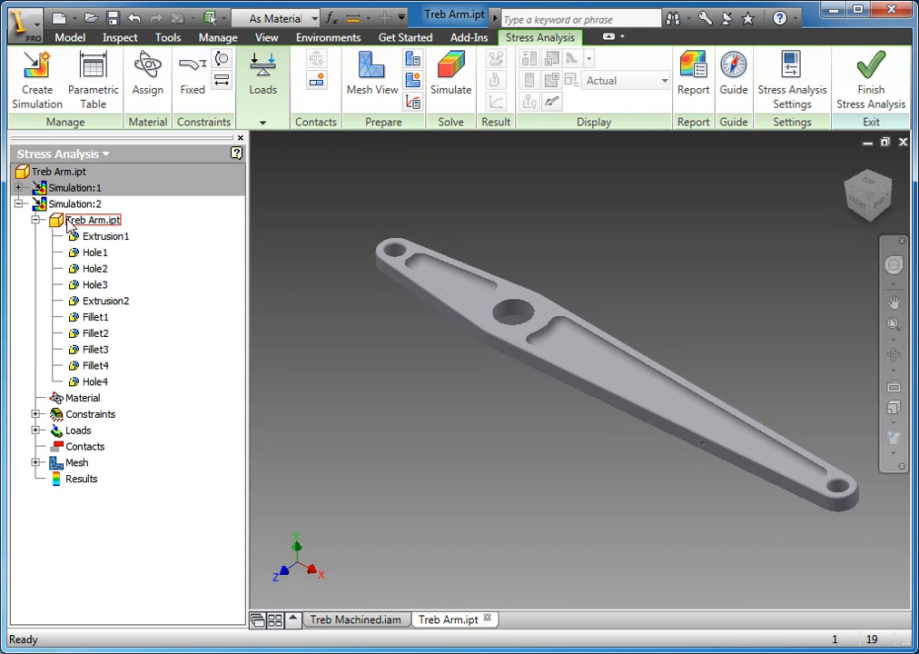
pyautogui.click(94, 316)
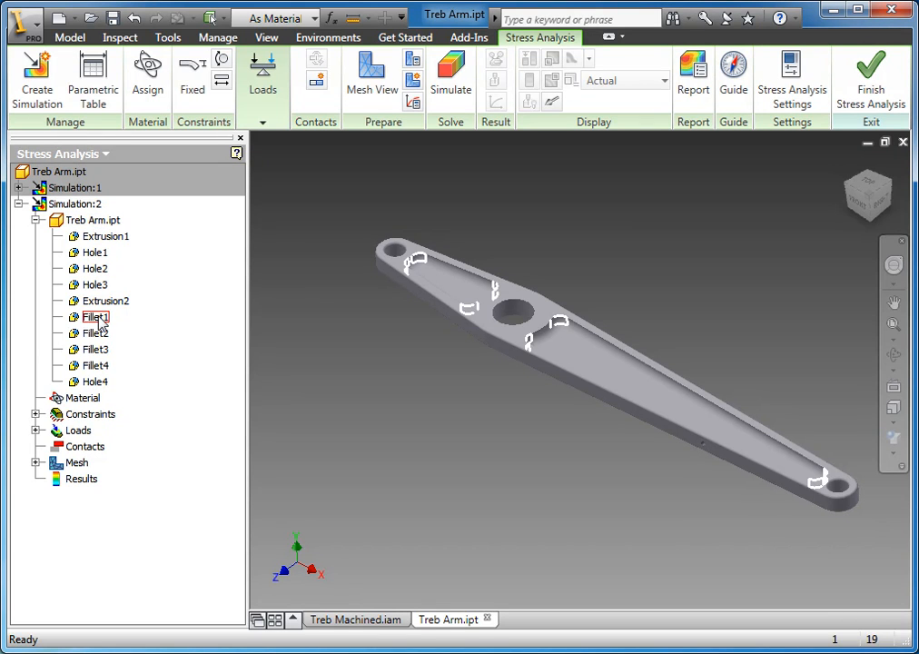
pyautogui.click(106, 301)
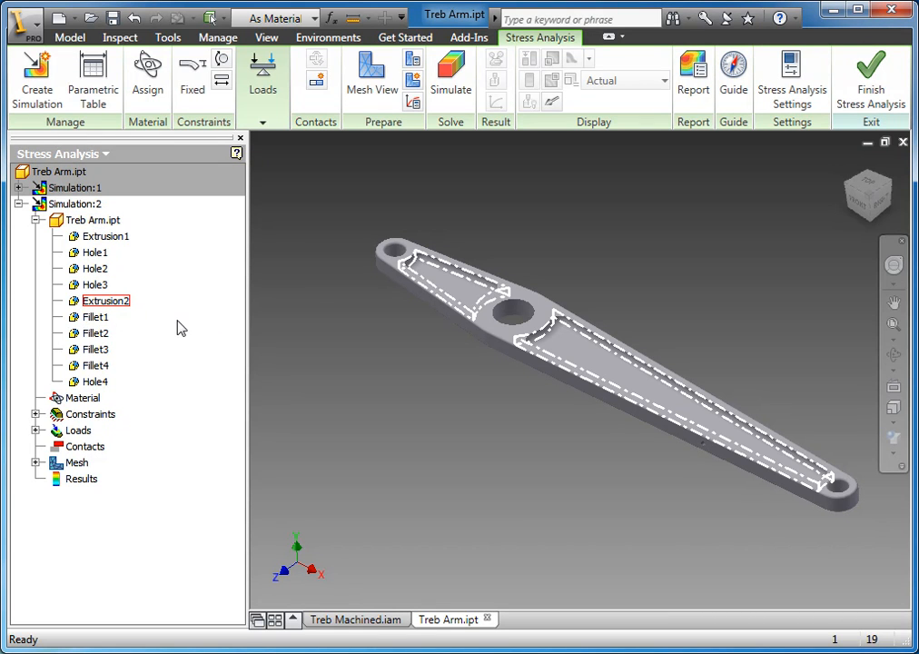
pyautogui.moveTo(295, 377)
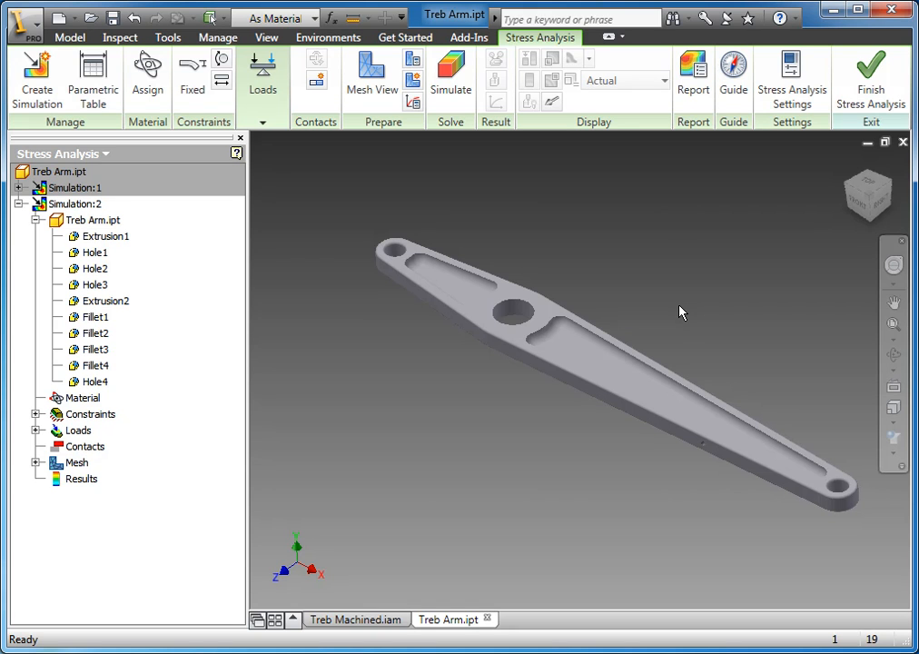
pyautogui.moveTo(506, 452)
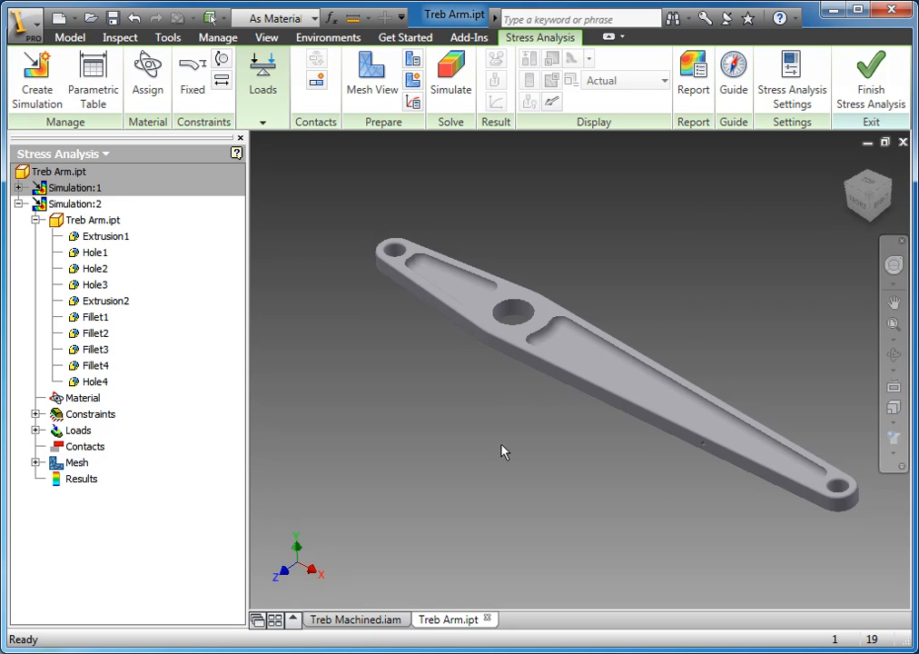
pyautogui.moveTo(619, 287)
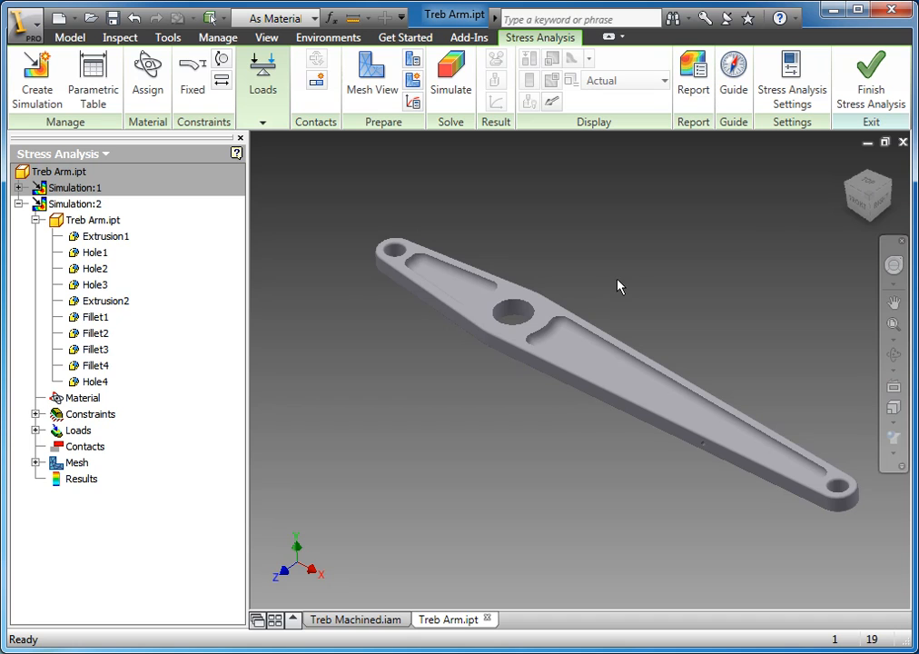
pyautogui.moveTo(570, 342)
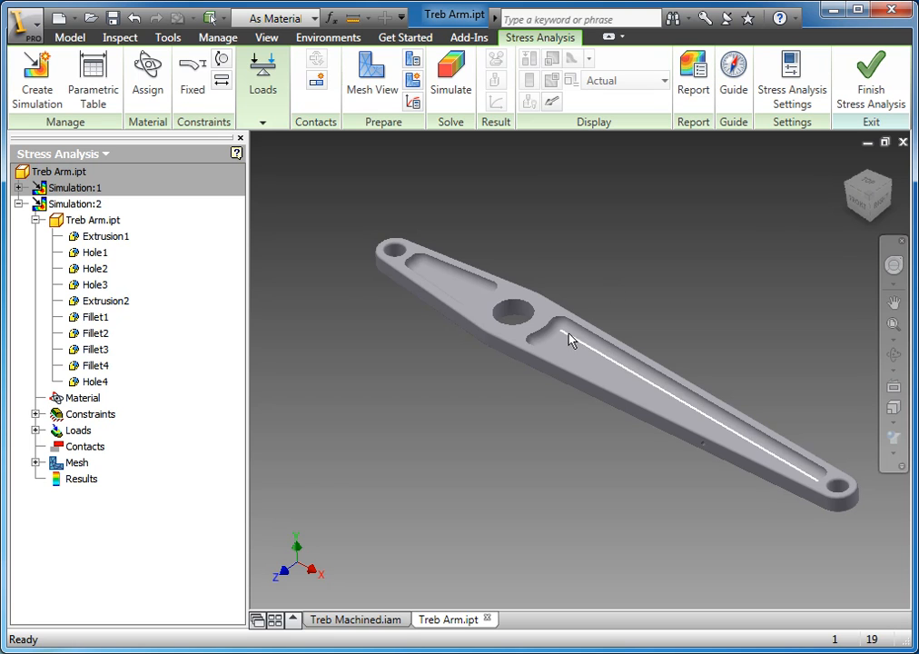
pyautogui.moveTo(211, 335)
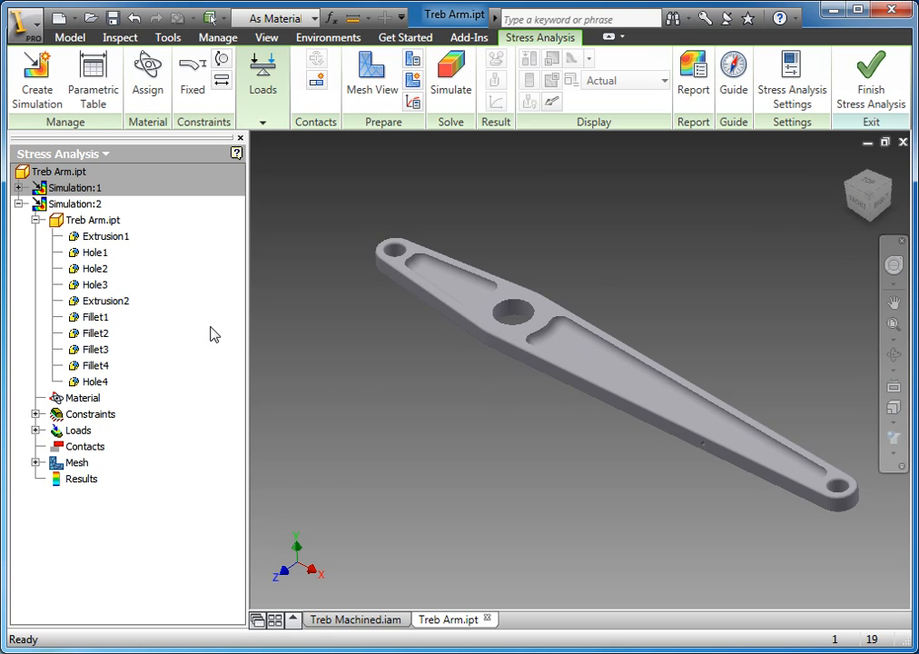
# Suppress the arm's pocket extrusion and first two fillets, leaving a solid arm.
pyautogui.rightClick(100, 302)
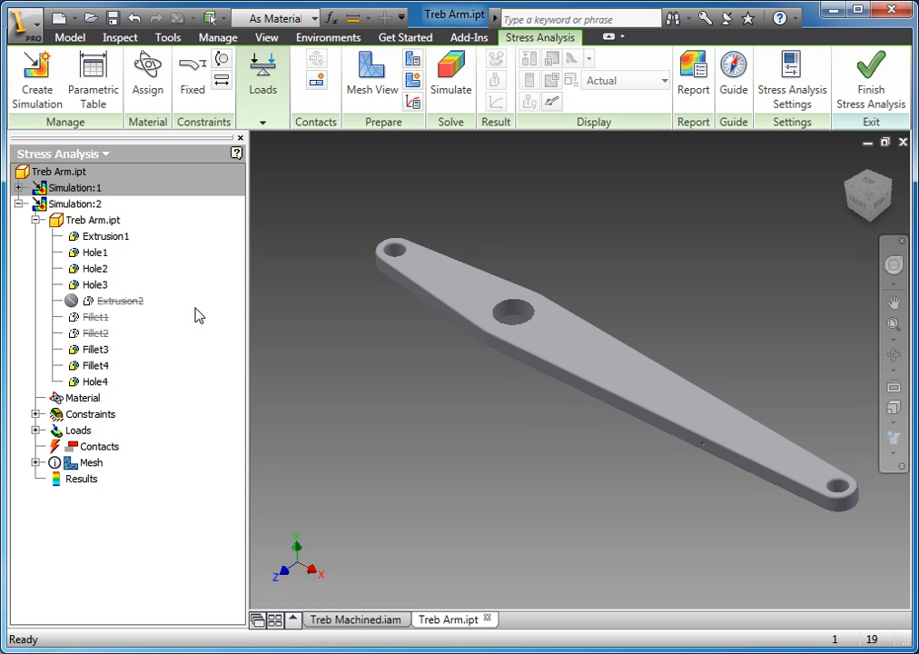
pyautogui.moveTo(279, 337)
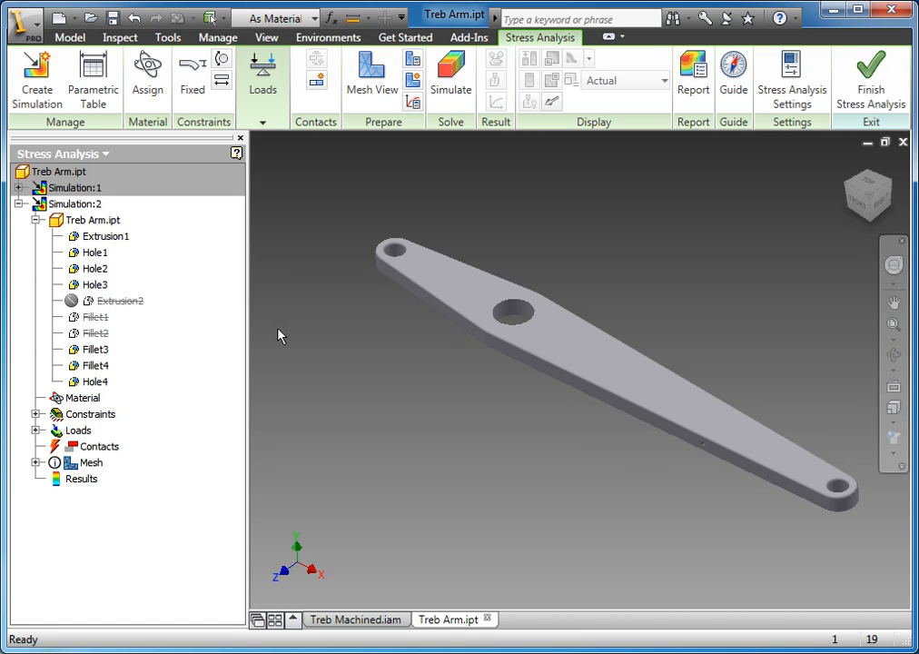
pyautogui.click(95, 332)
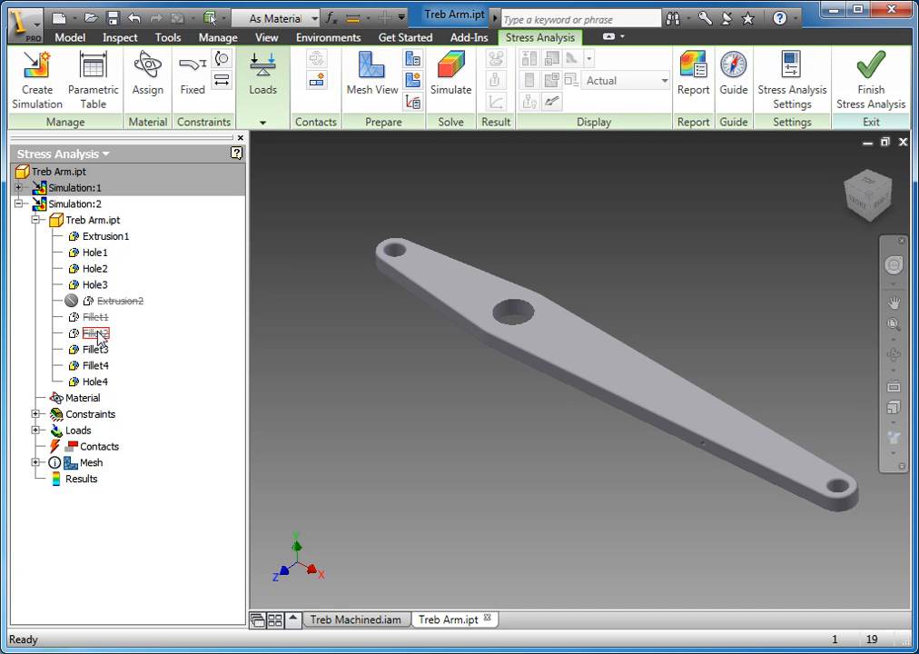
pyautogui.moveTo(407, 403)
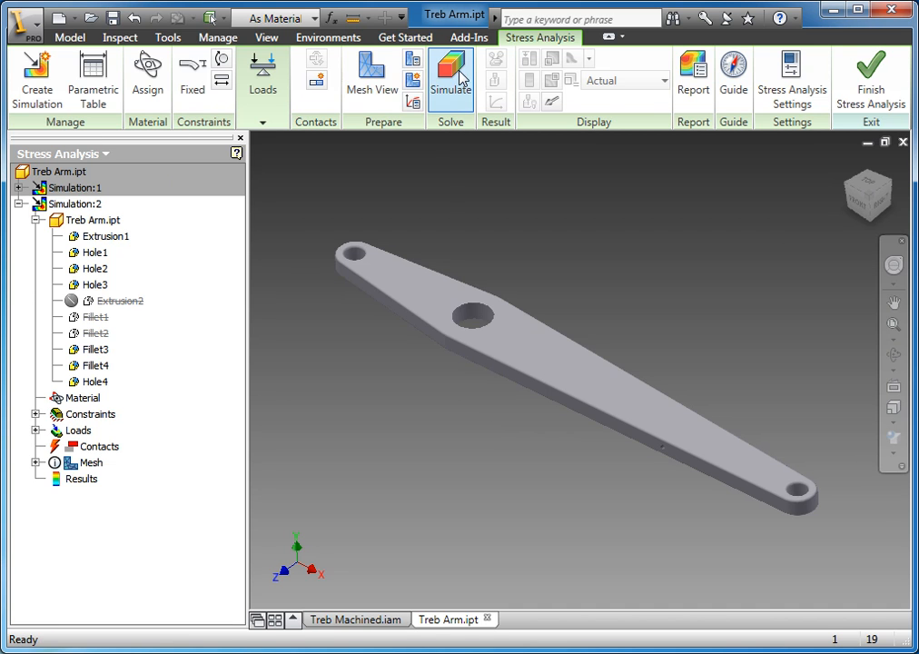
# Start solving Simulation:2 on the solid arm from the Simulate dialog.
pyautogui.click(450, 75)
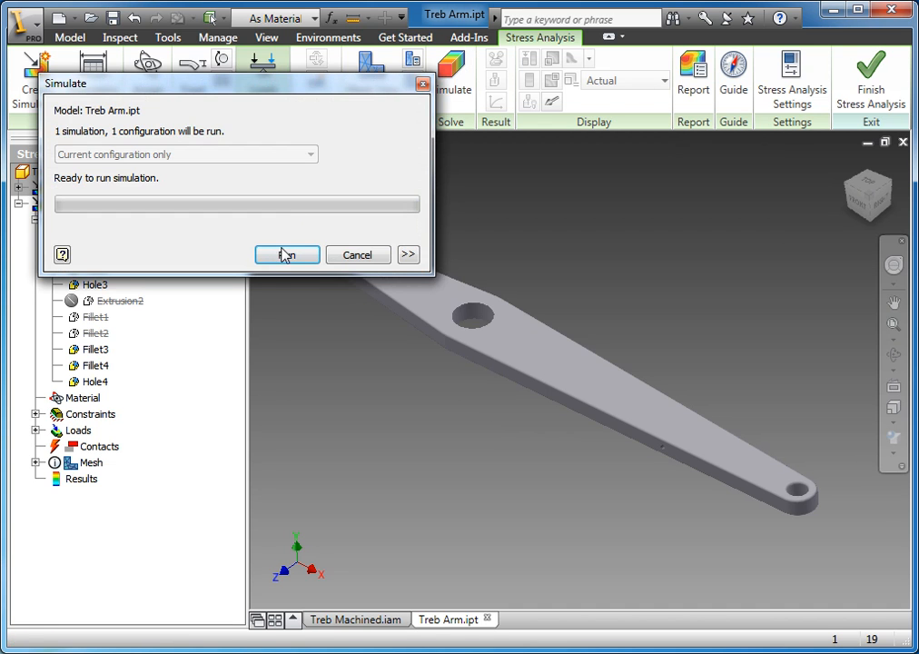
pyautogui.click(287, 255)
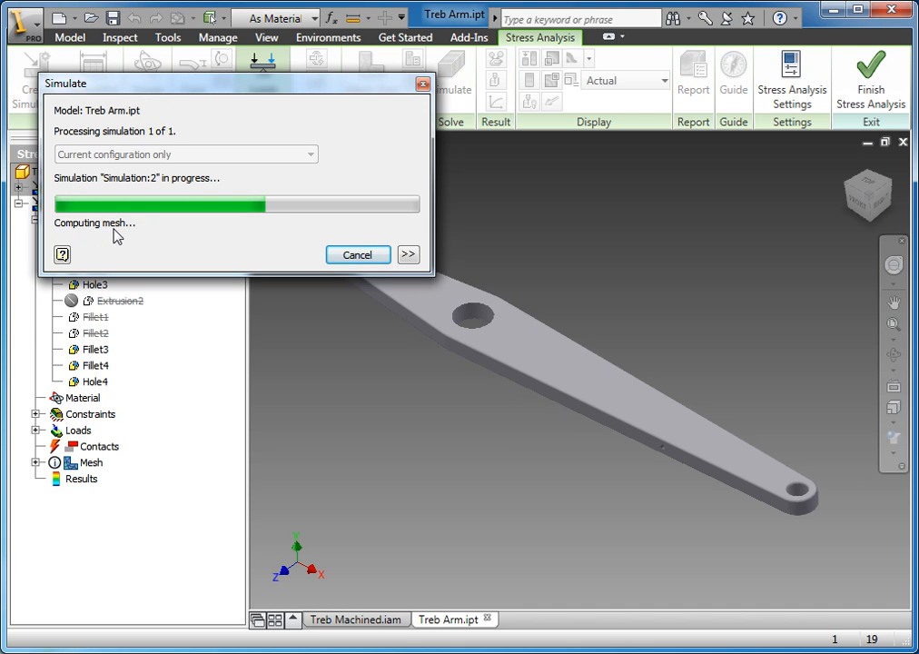
pyautogui.moveTo(200, 238)
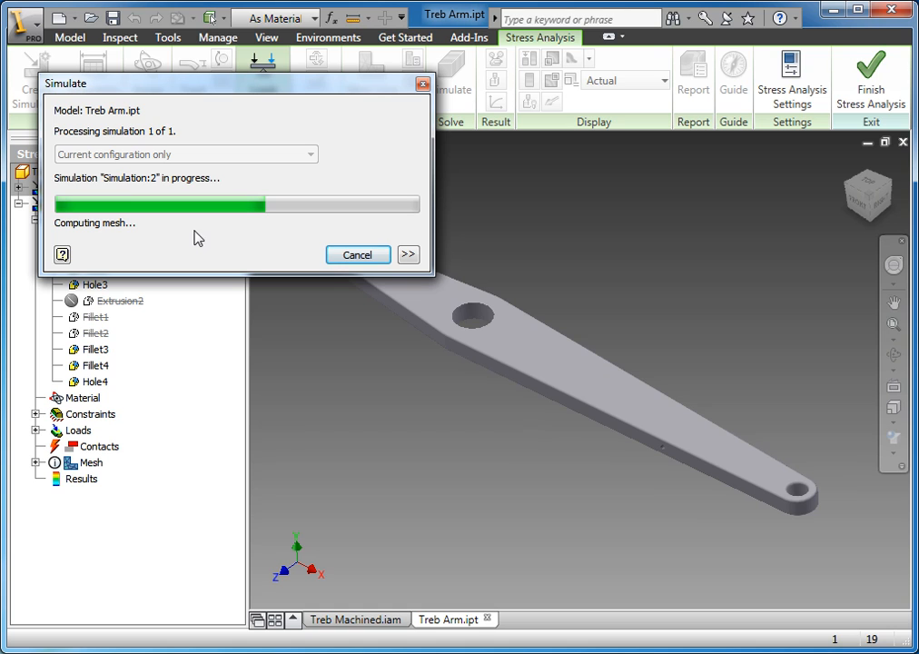
pyautogui.moveTo(92, 233)
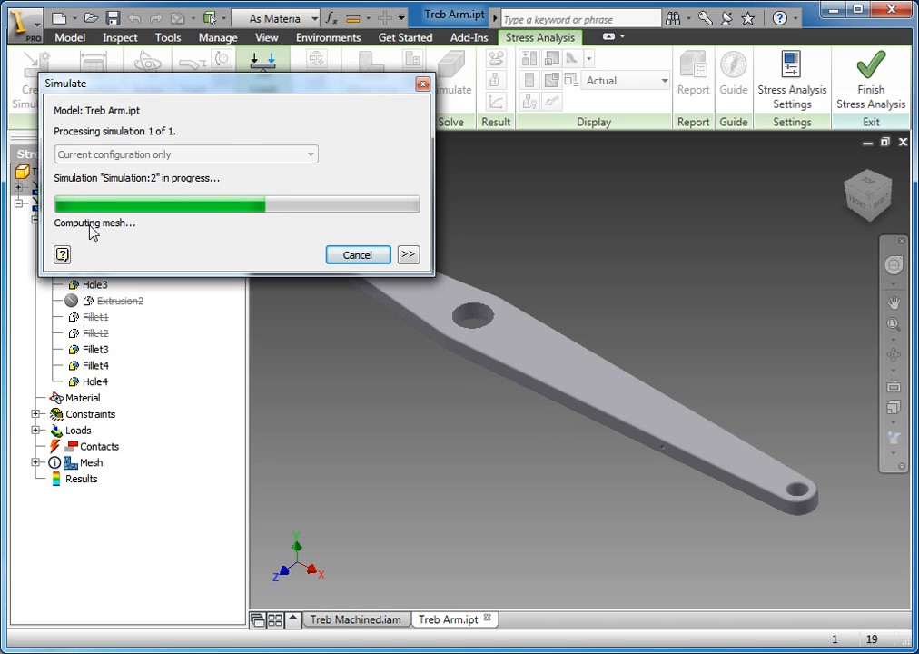
pyautogui.moveTo(143, 238)
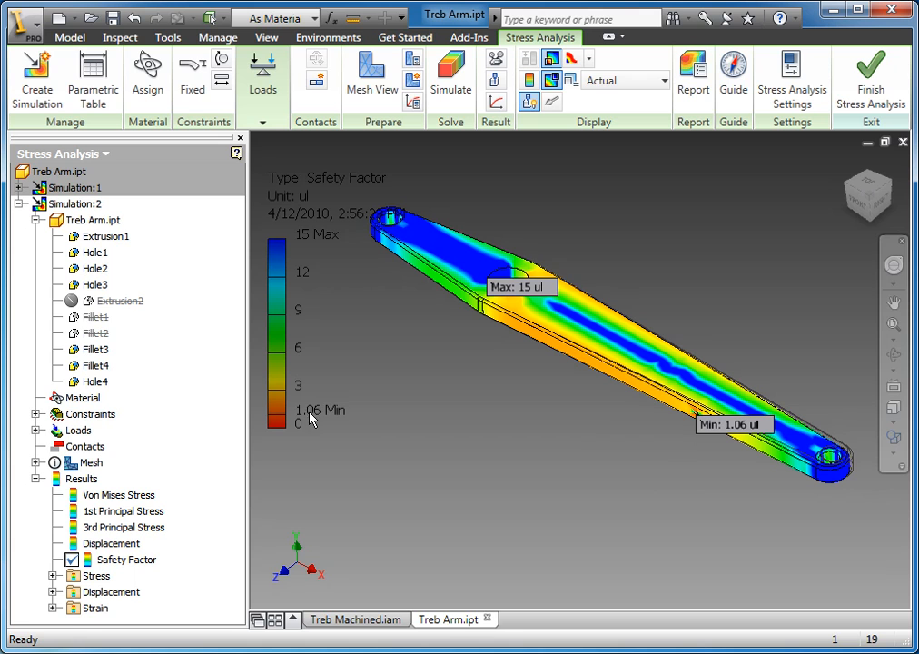
pyautogui.moveTo(563, 327)
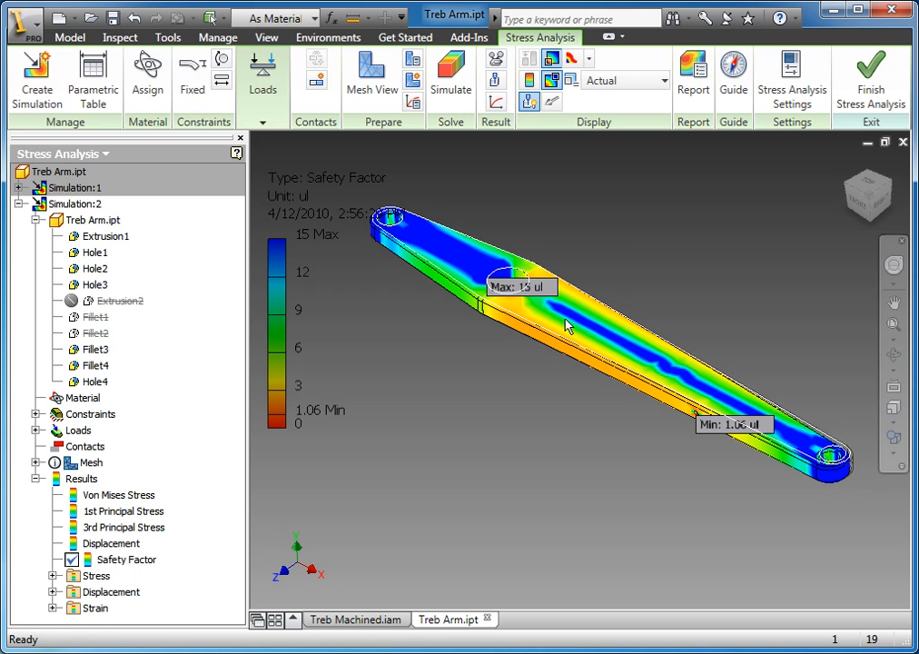
pyautogui.moveTo(657, 374)
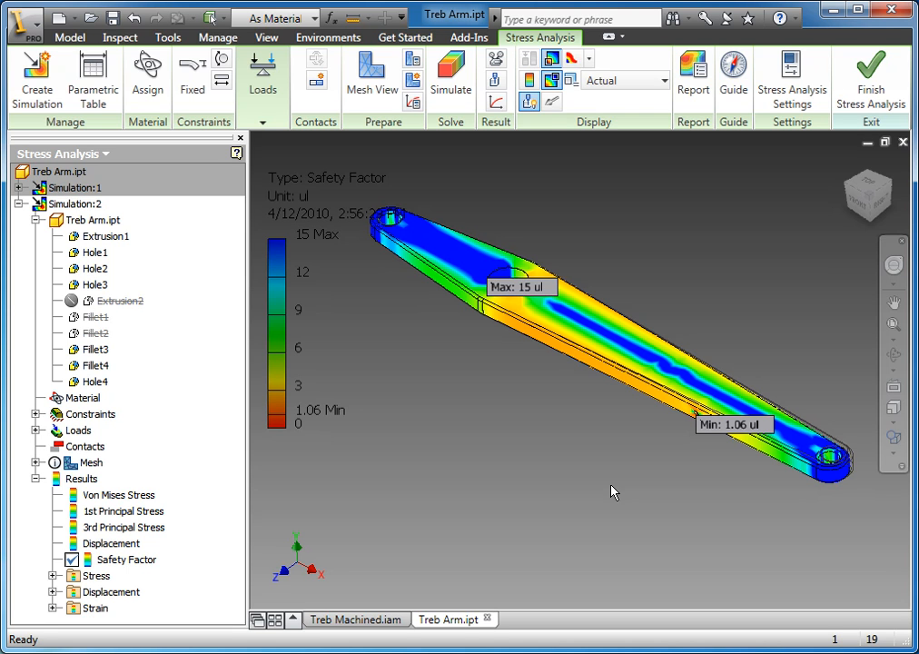
pyautogui.moveTo(519, 490)
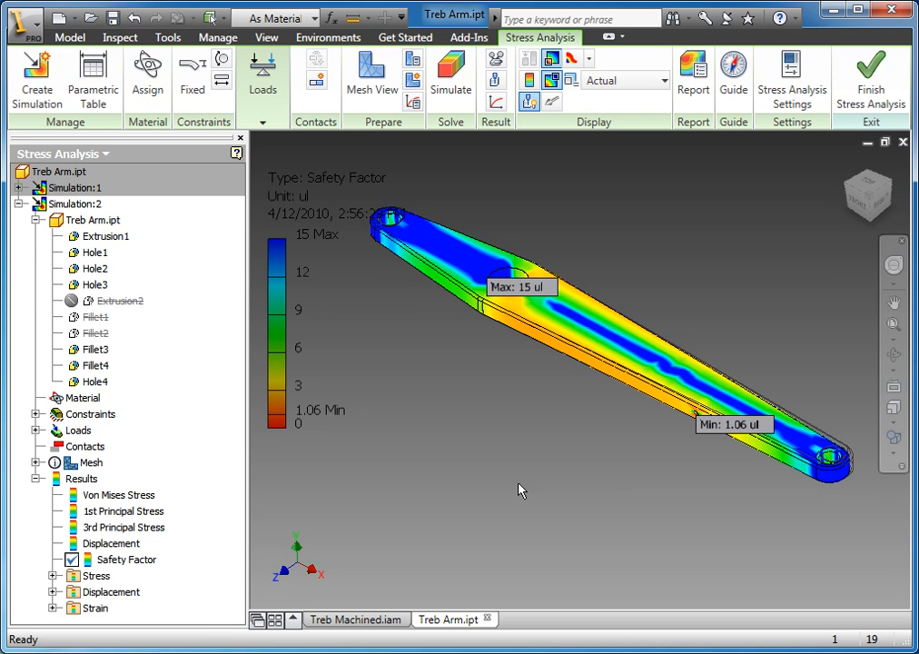
pyautogui.moveTo(502, 493)
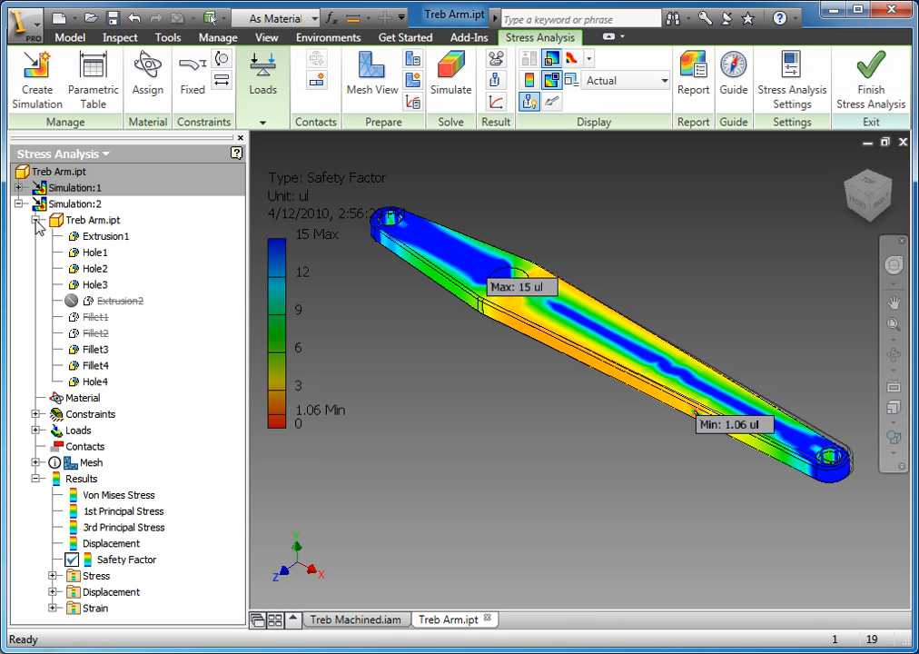
pyautogui.moveTo(40, 225)
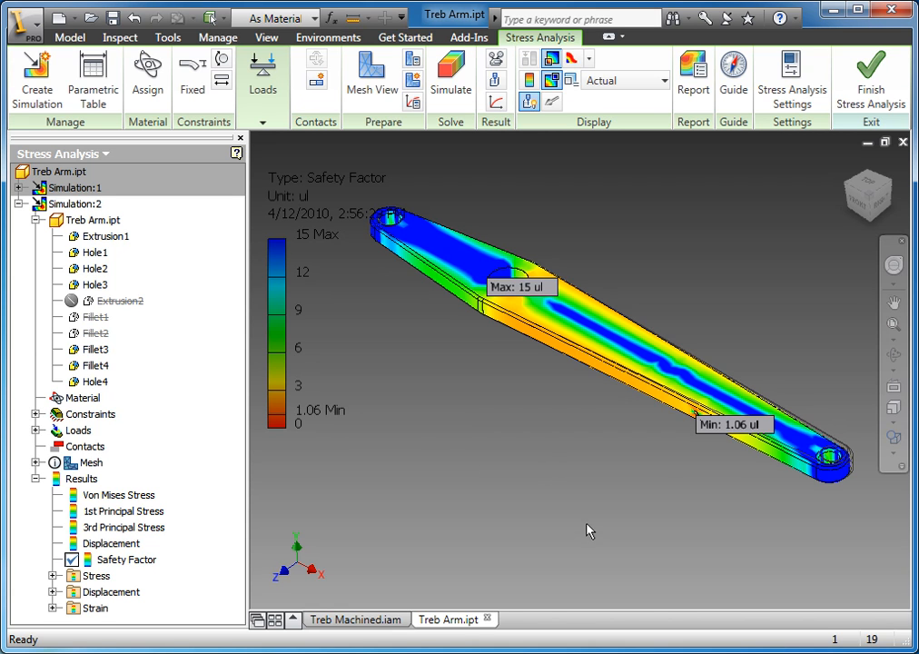
pyautogui.moveTo(647, 432)
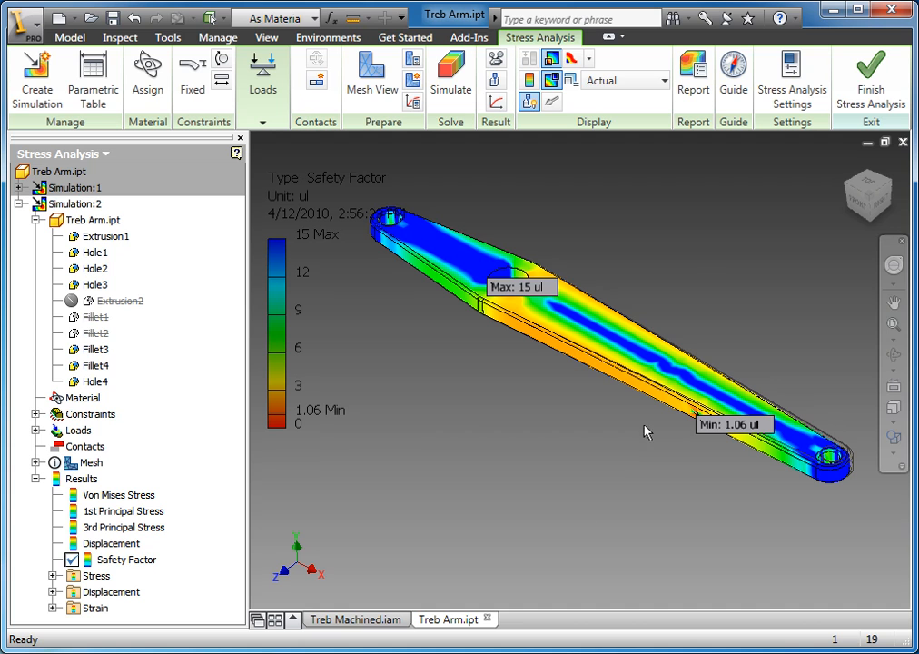
pyautogui.moveTo(689, 261)
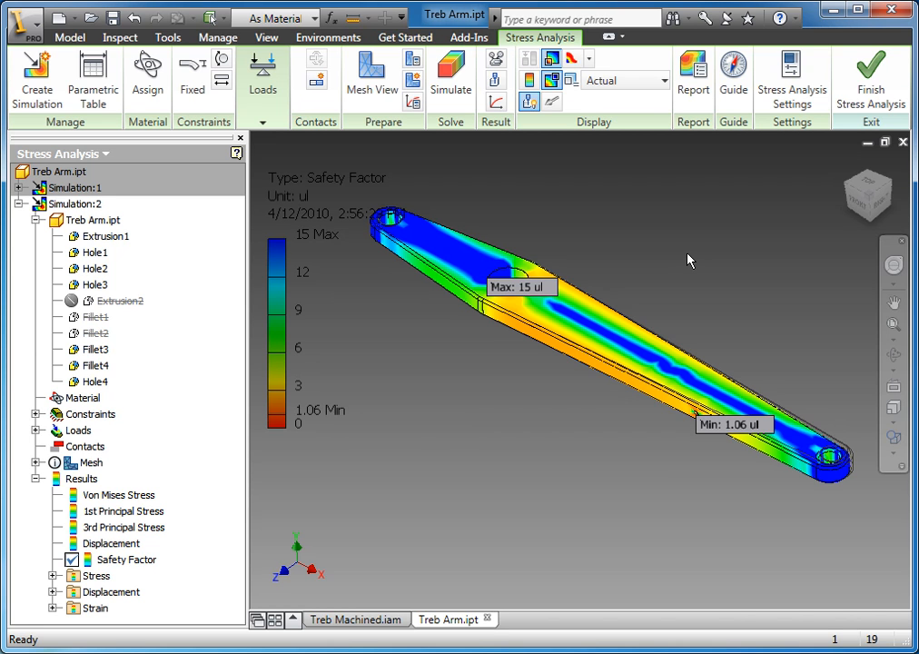
pyautogui.moveTo(672, 283)
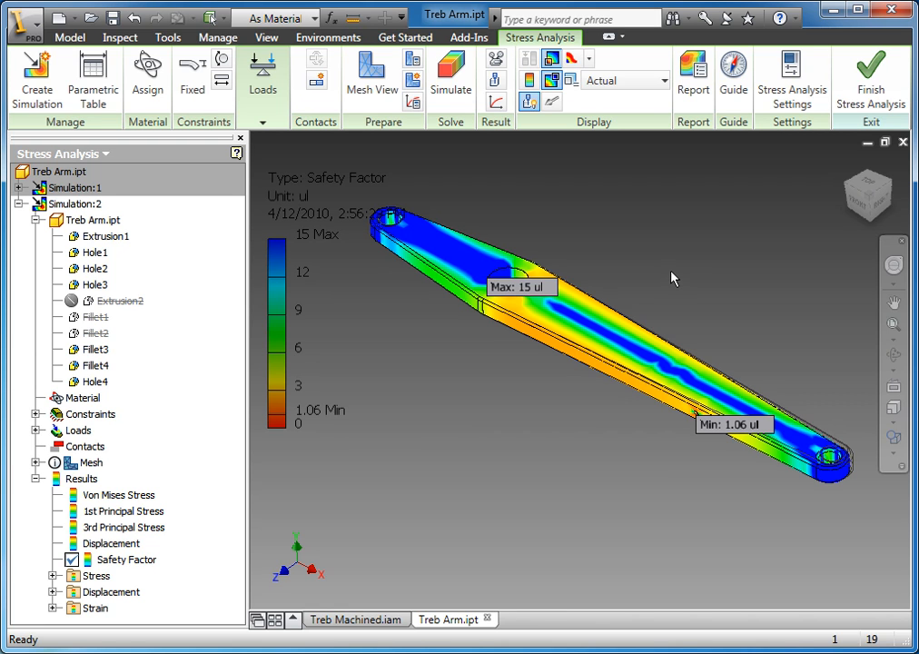
pyautogui.moveTo(640, 297)
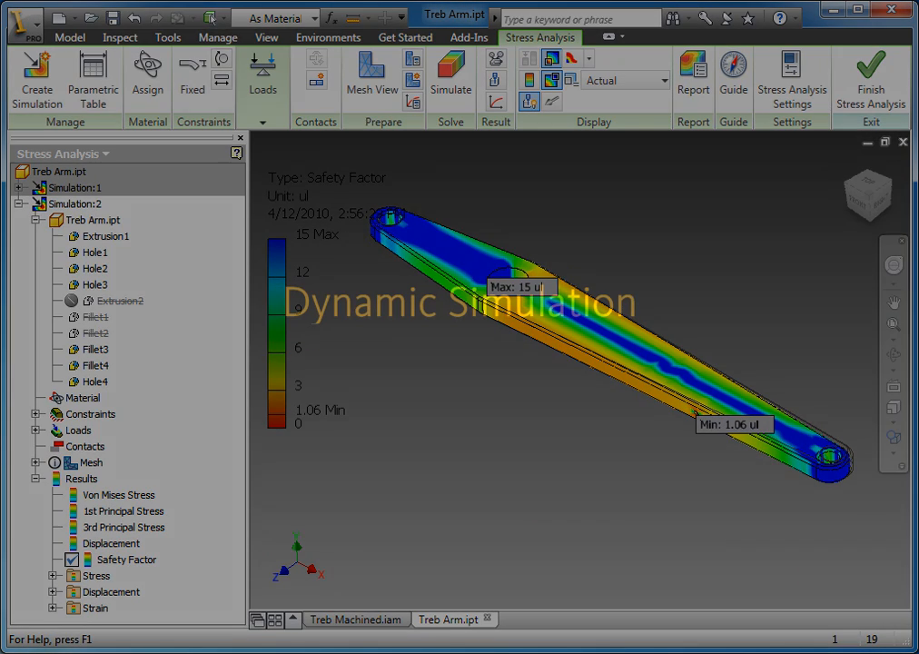
# Switch to the Treb Machined.iam assembly document.
pyautogui.click(356, 618)
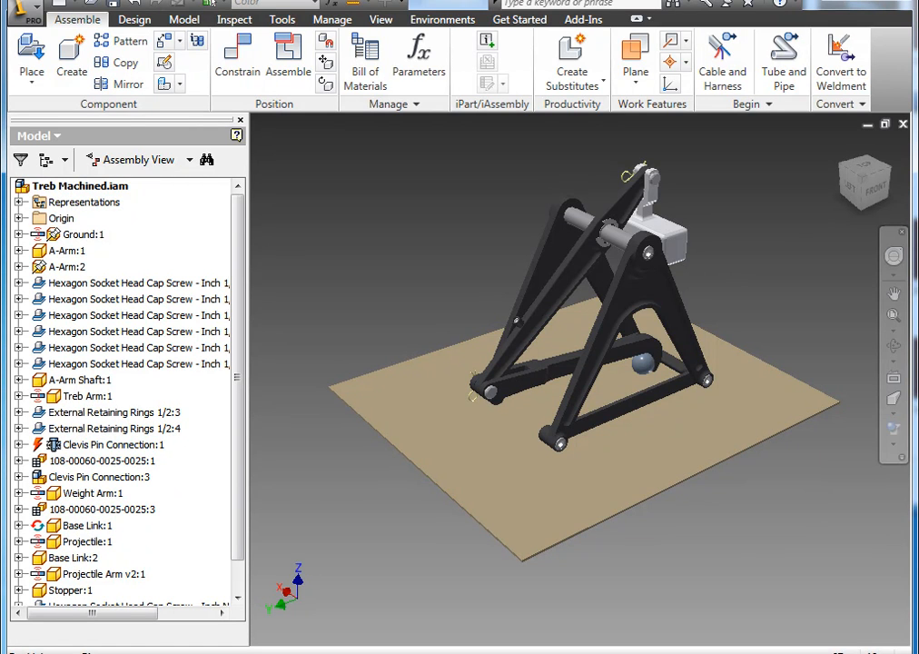
pyautogui.moveTo(899, 634)
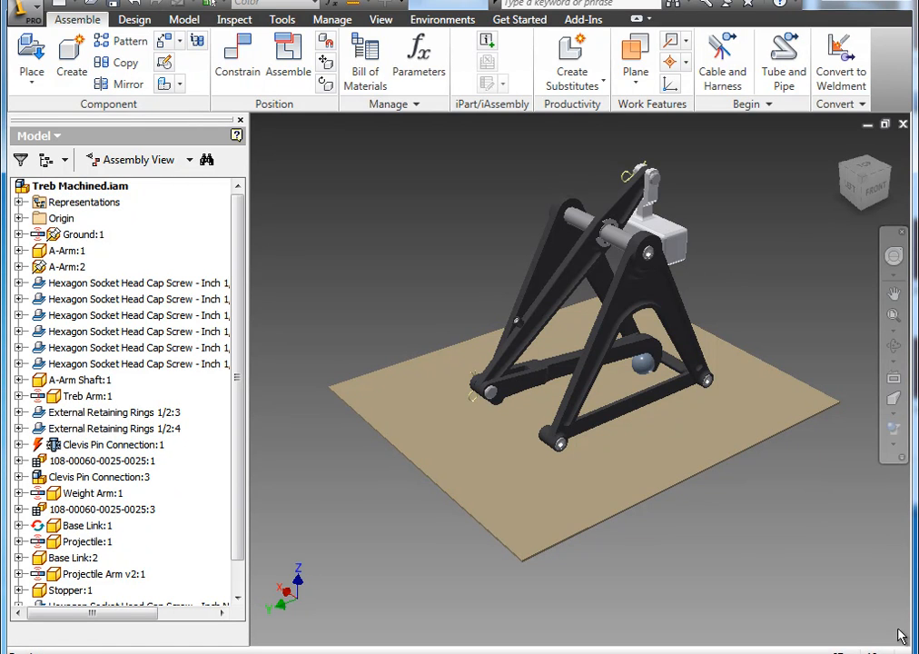
pyautogui.moveTo(470, 63)
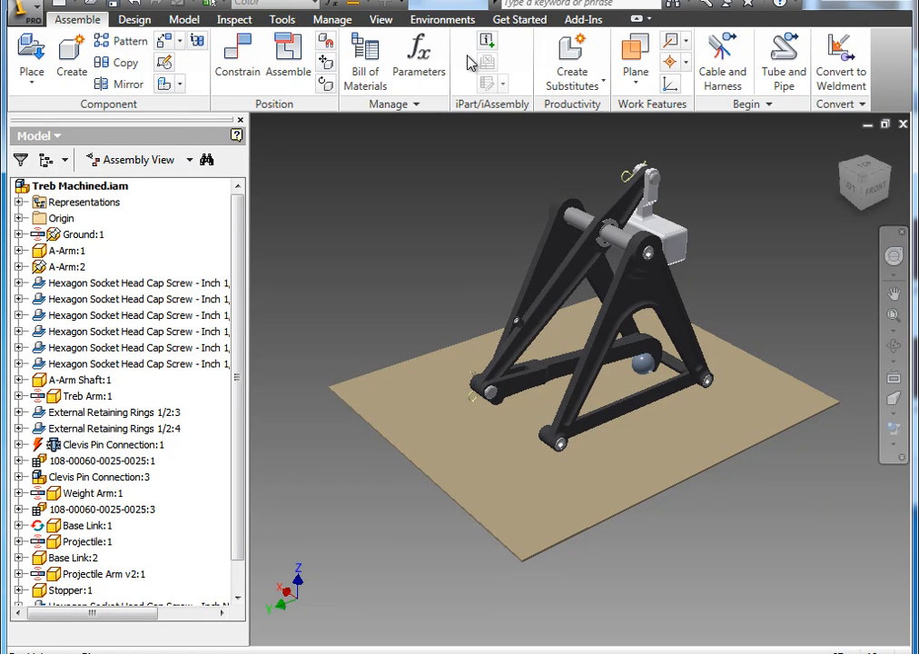
# Show the Environments ribbon offering Dynamic Simulation and Stress Analysis.
pyautogui.click(444, 18)
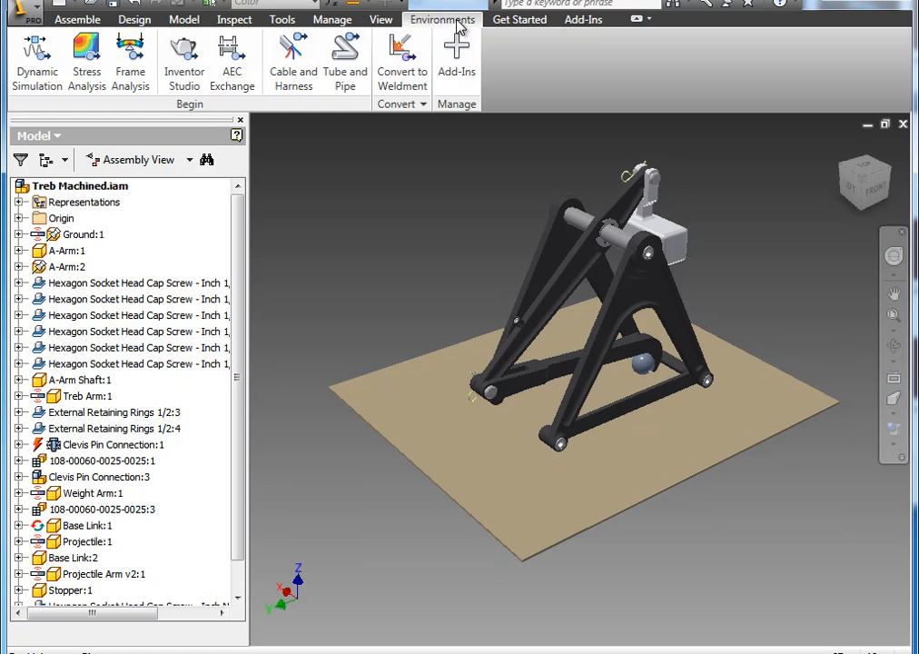
pyautogui.moveTo(36, 59)
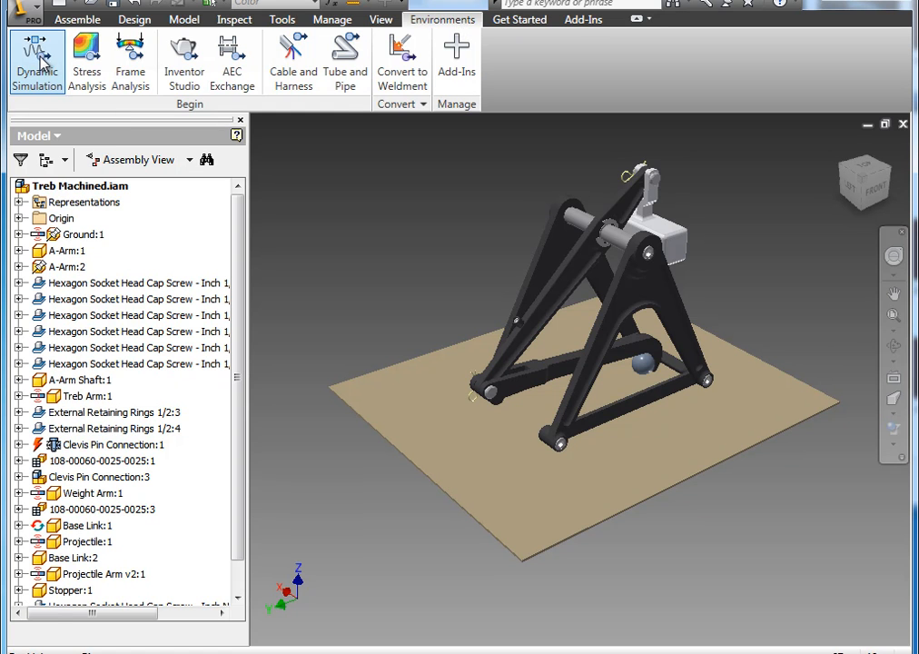
# Enter Dynamic Simulation for the trebuchet assembly, player at 0 seconds.
pyautogui.click(36, 58)
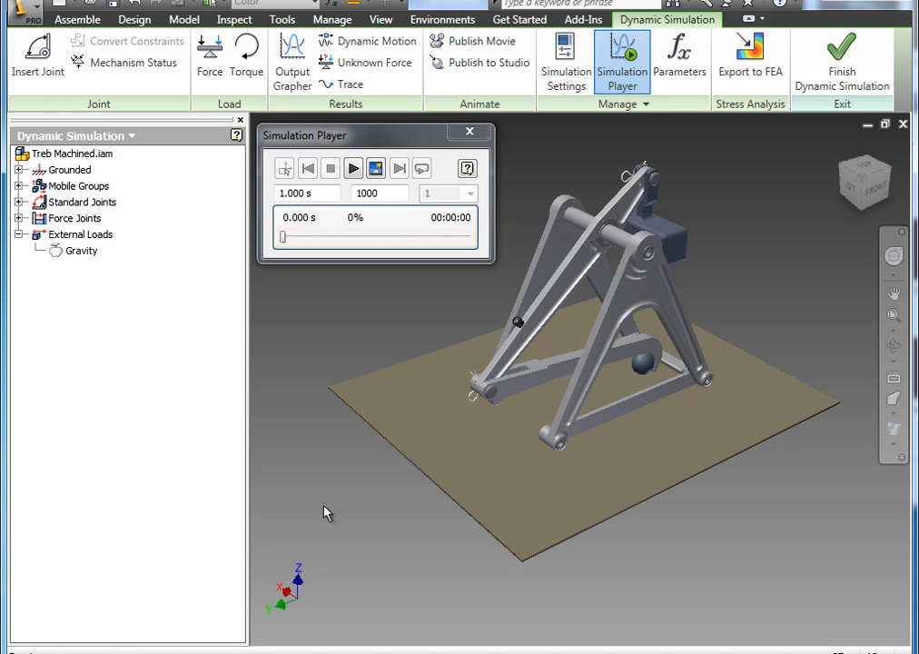
pyautogui.moveTo(675, 22)
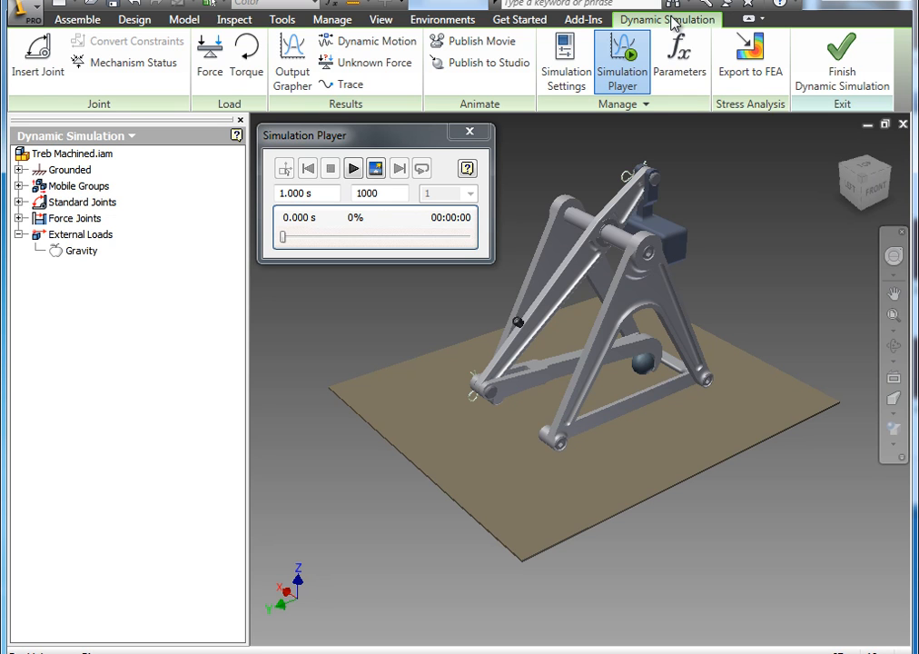
pyautogui.moveTo(774, 62)
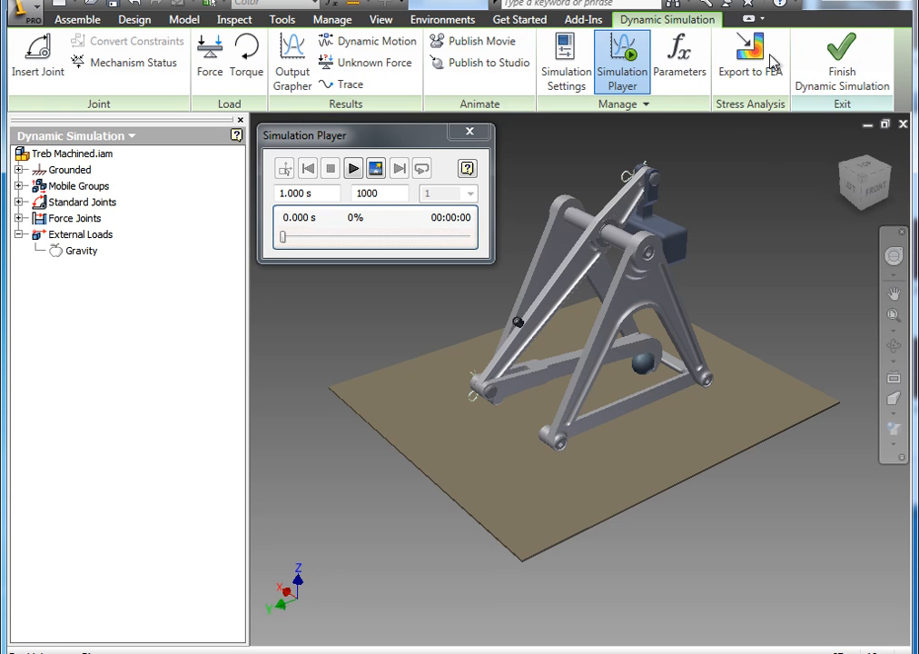
pyautogui.moveTo(766, 170)
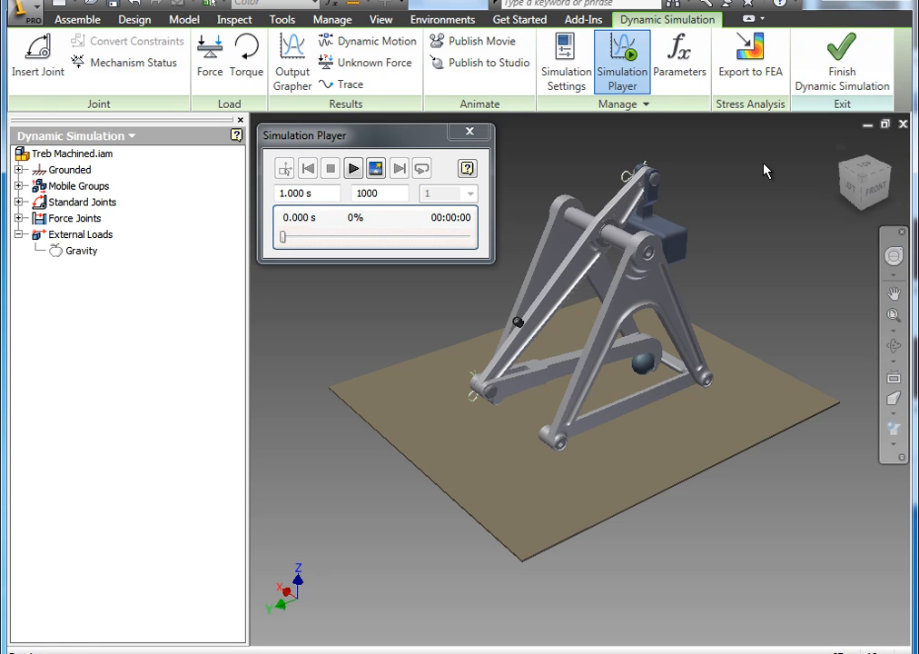